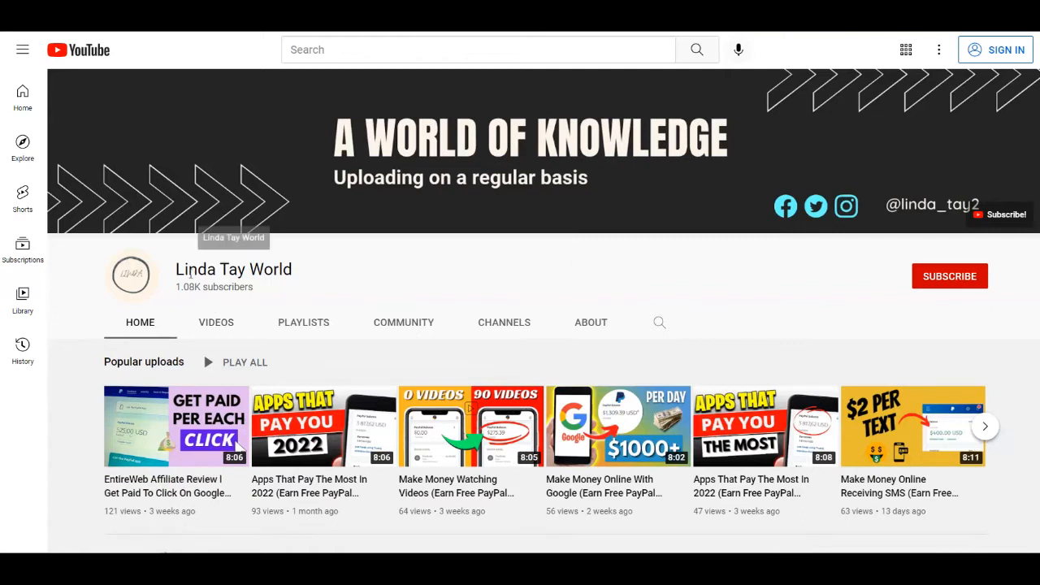
mouse_move(506, 260)
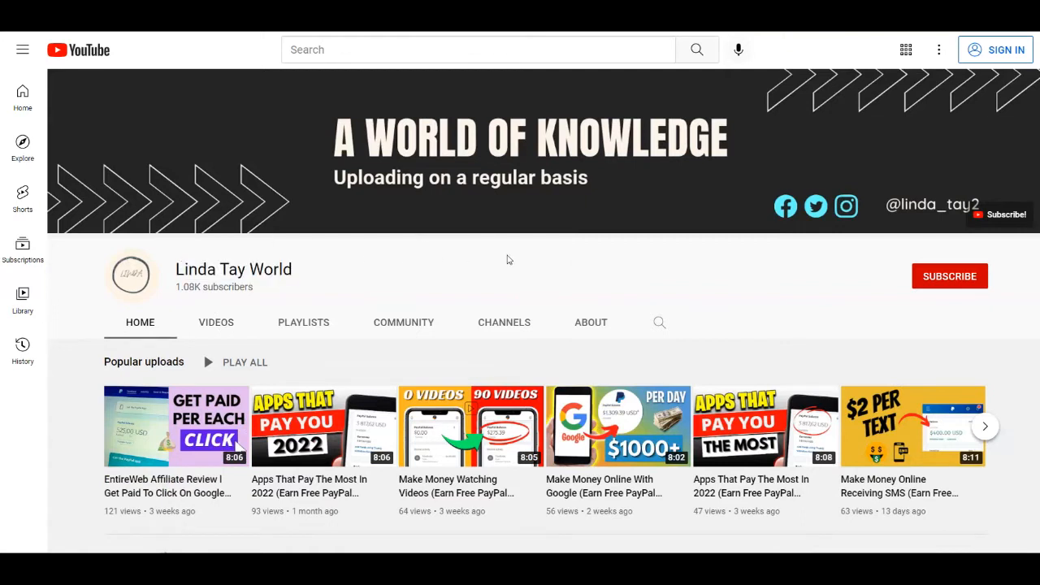
mouse_move(496, 278)
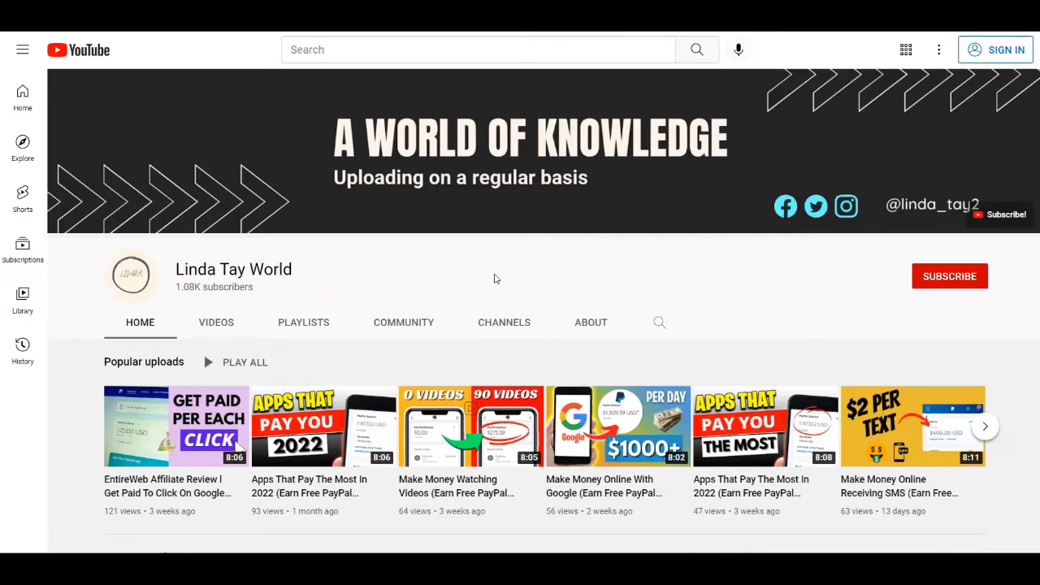
Scroll through the current Clicks Genie page, then return to the 'Get Paid to read emails' home page.
scroll(down, 3)
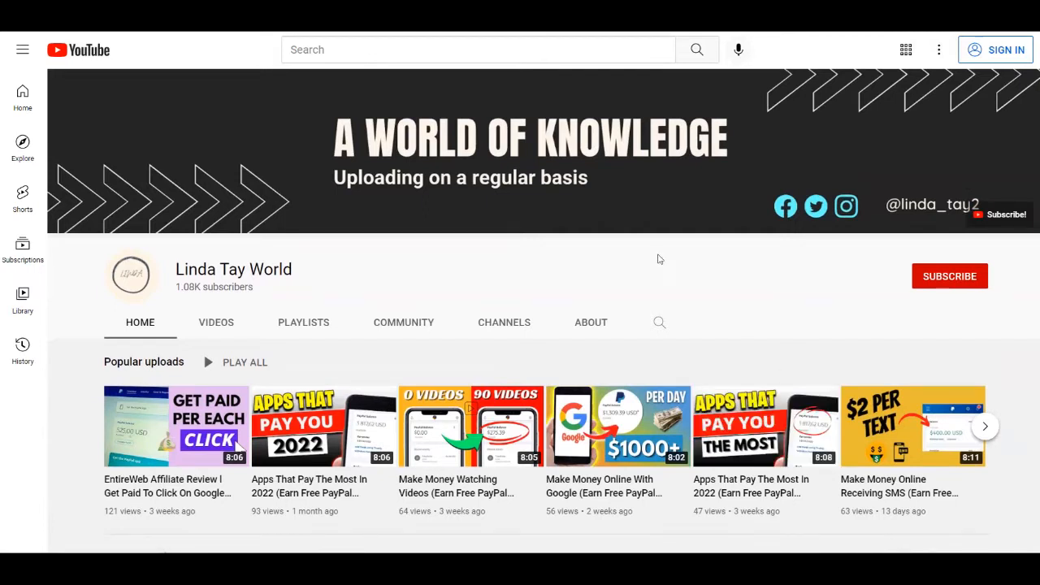
mouse_move(543, 294)
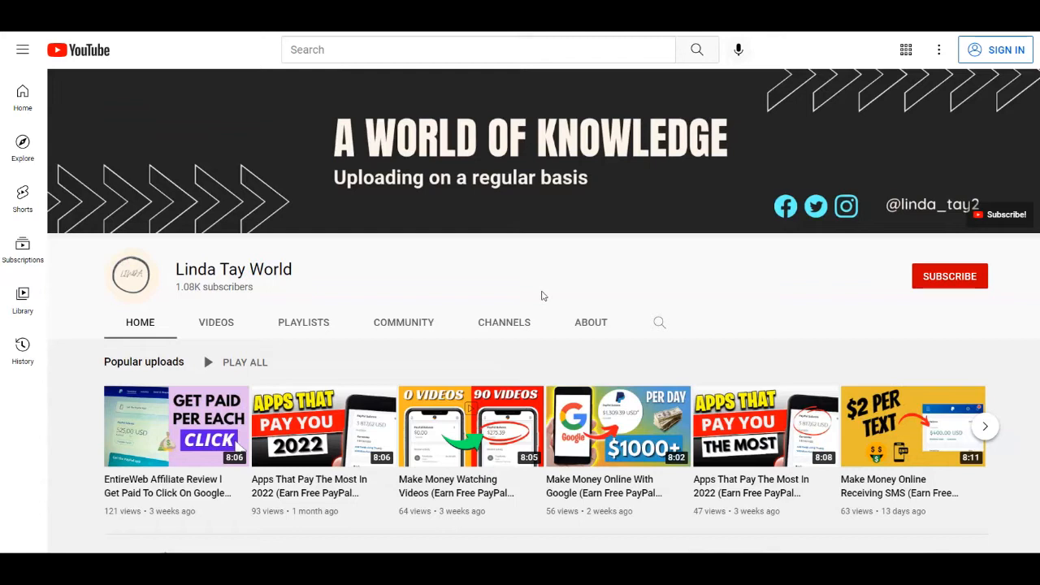
mouse_move(537, 295)
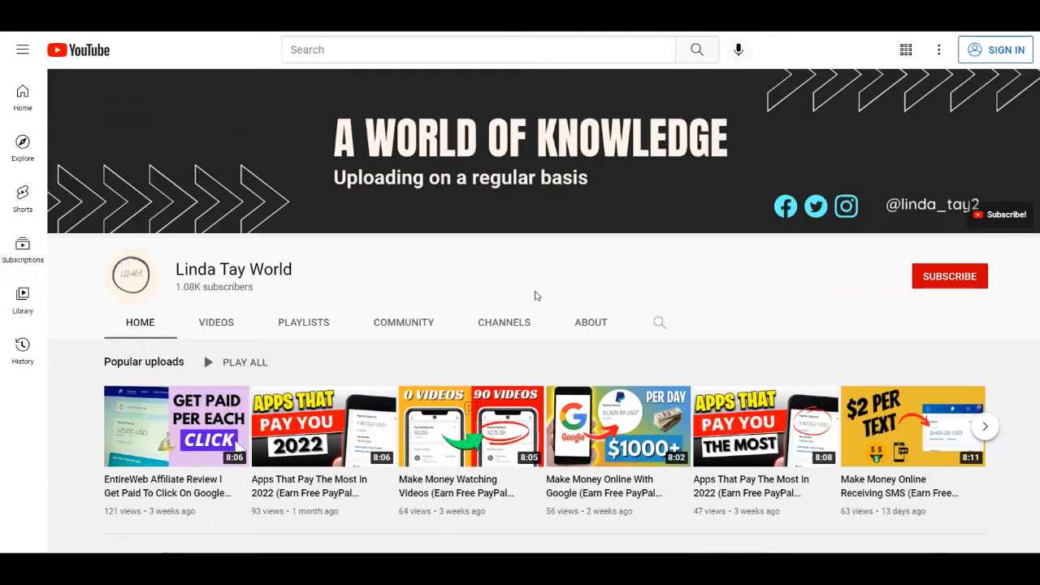
scroll(down, 3)
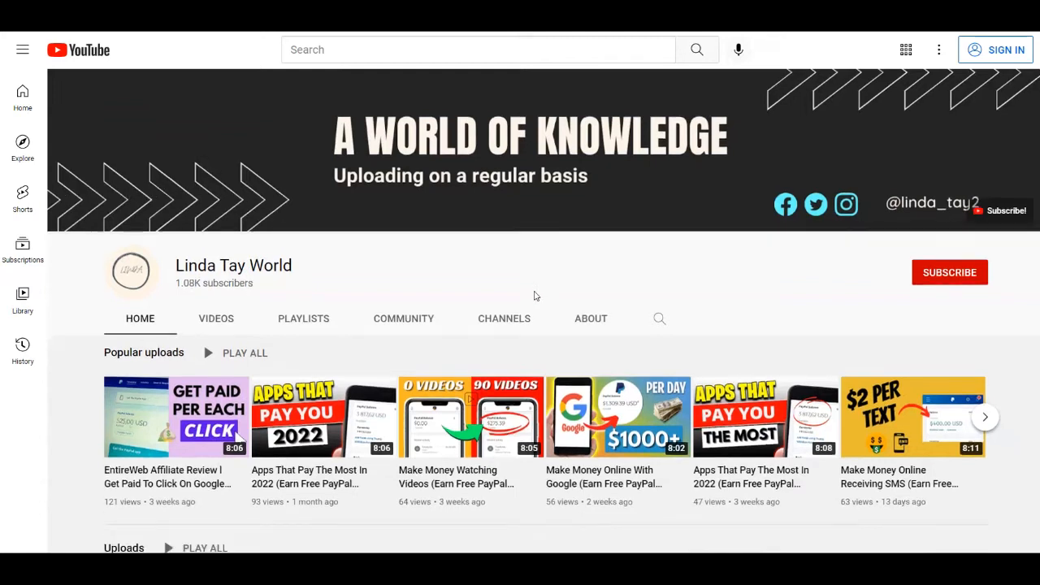
scroll(down, 3)
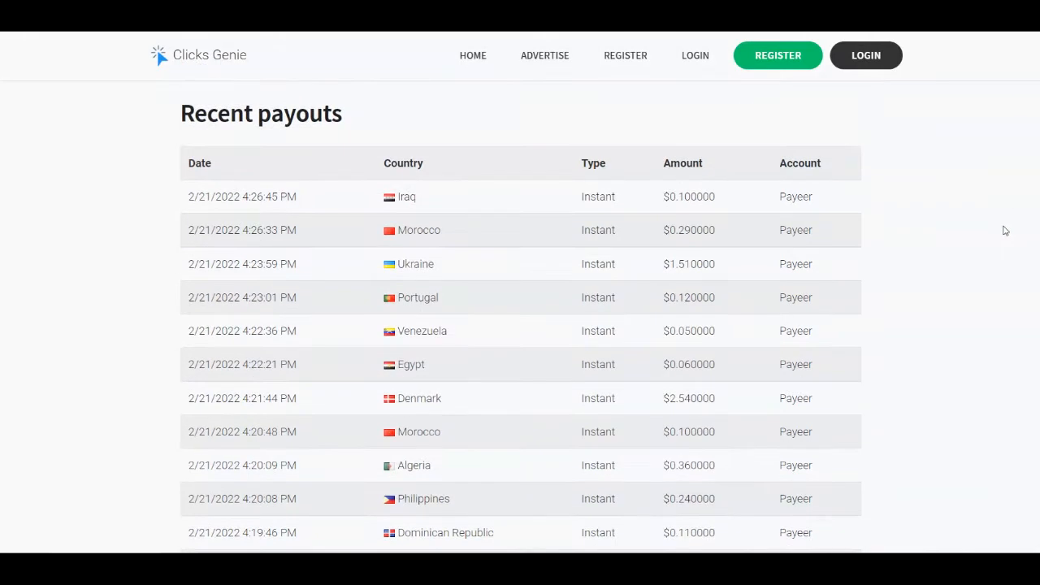
mouse_move(282, 184)
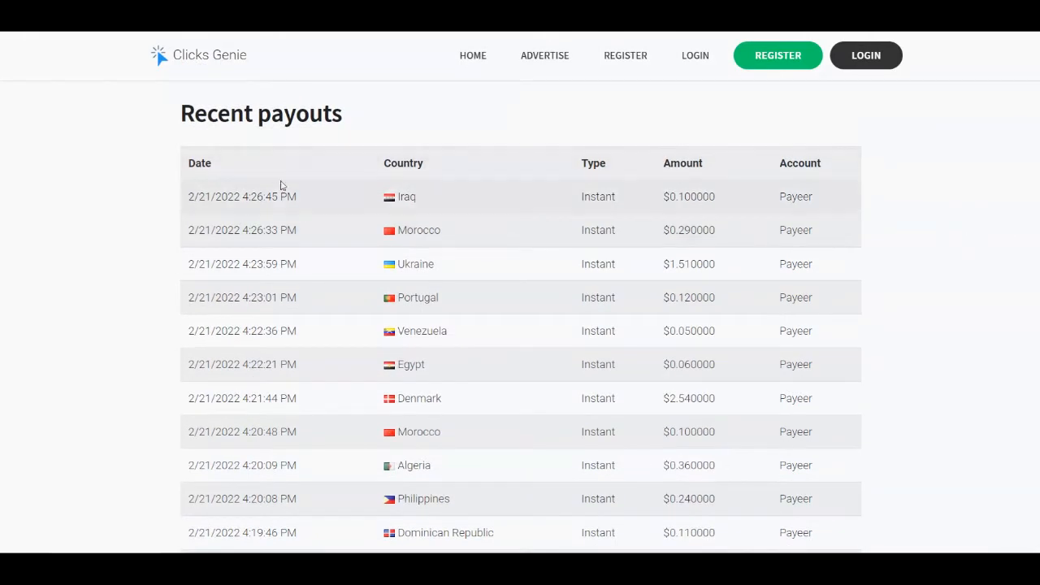
mouse_move(302, 207)
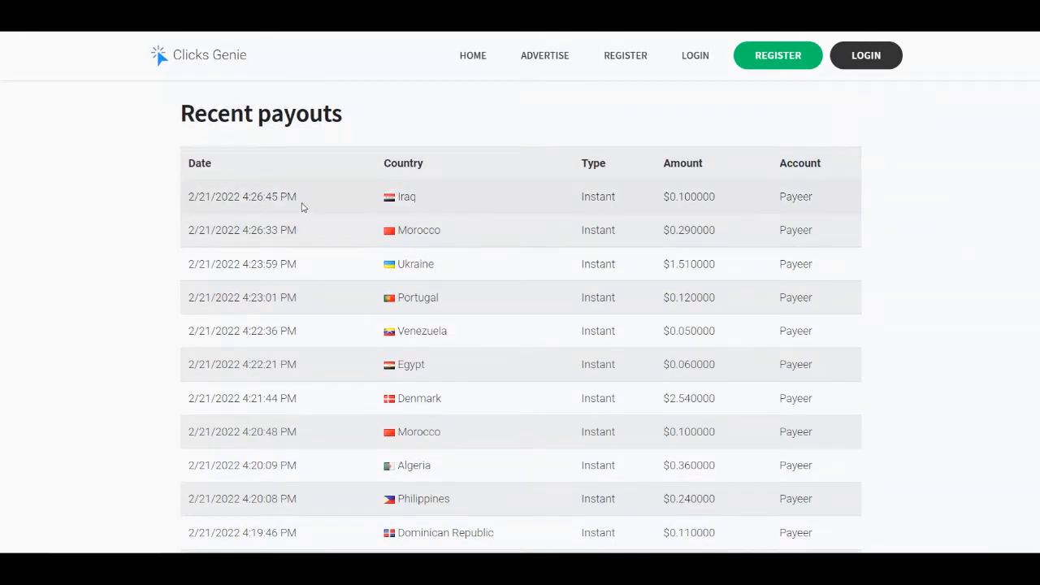
scroll(down, 3)
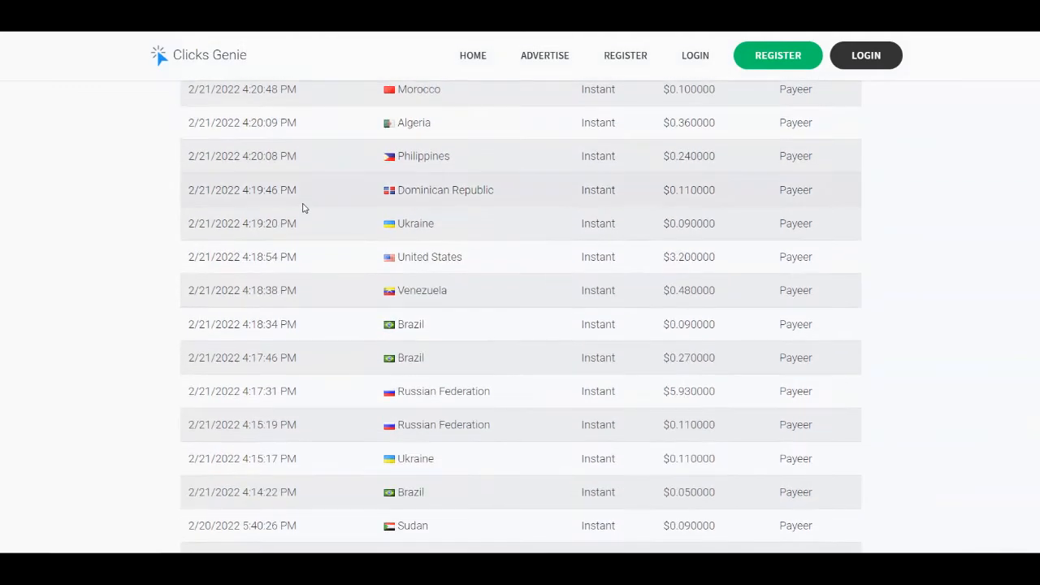
scroll(down, 3)
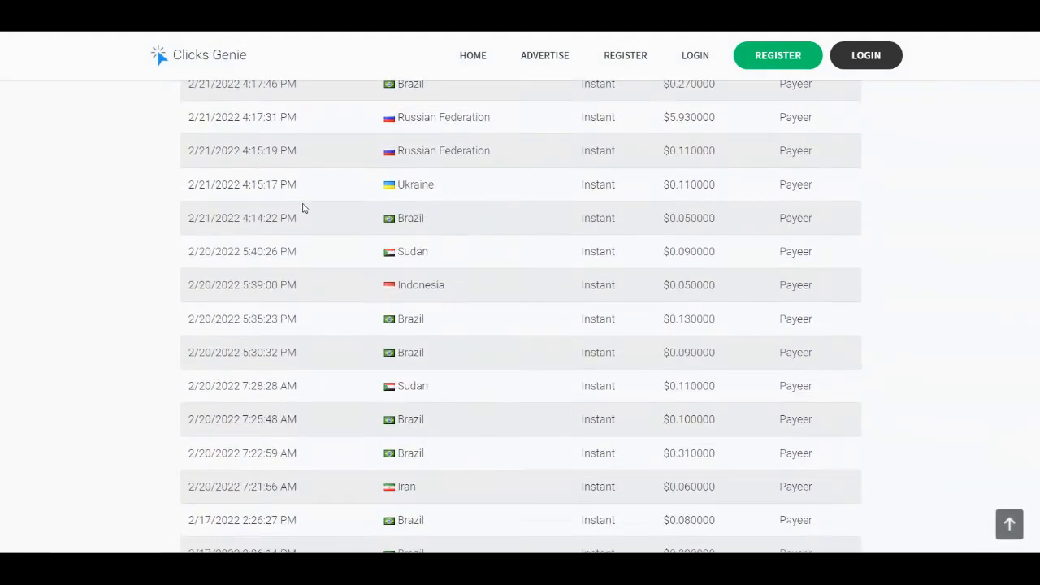
scroll(down, 3)
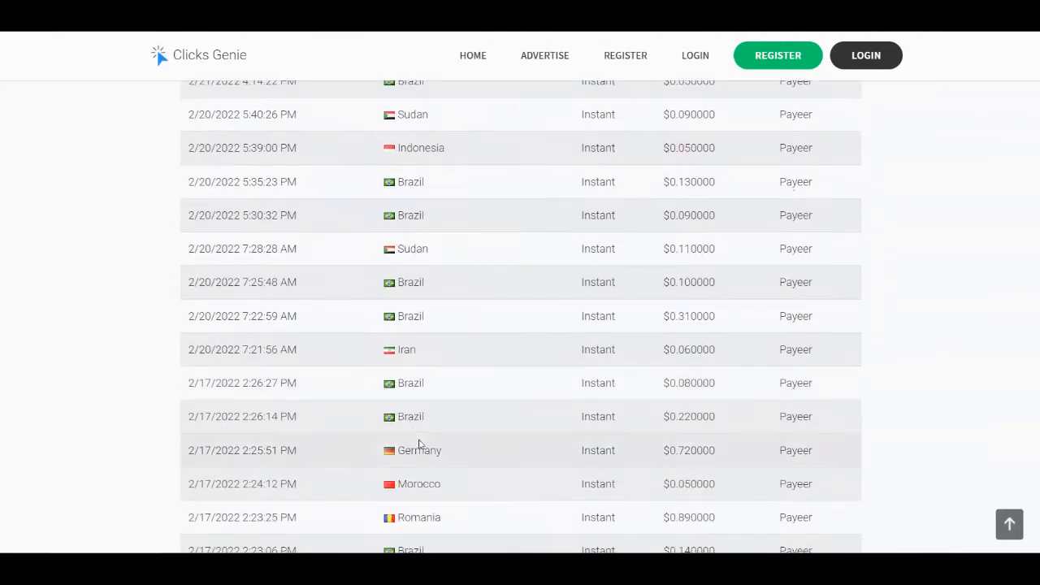
scroll(down, 3)
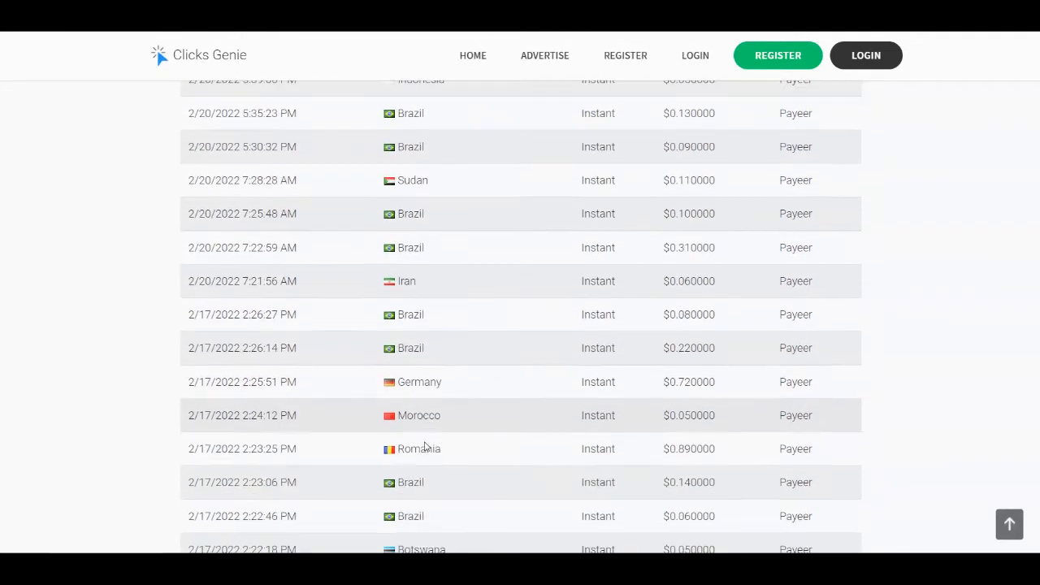
scroll(down, 3)
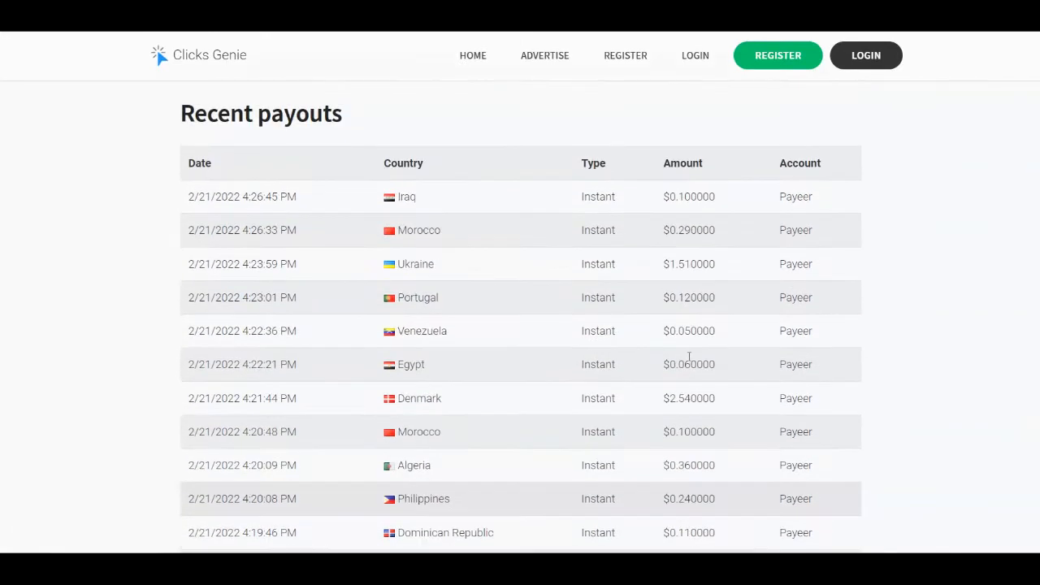
scroll(down, 3)
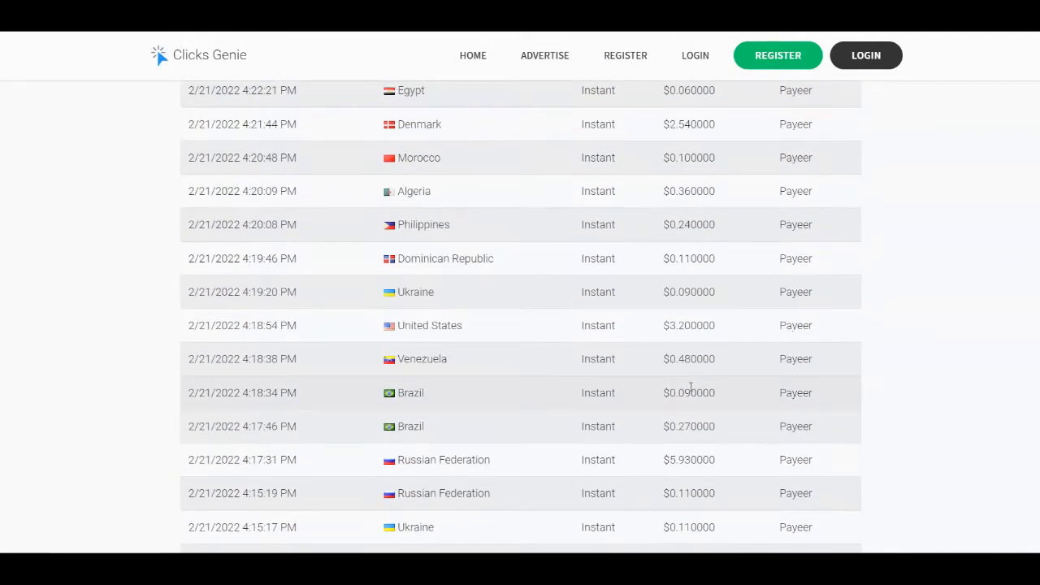
scroll(down, 3)
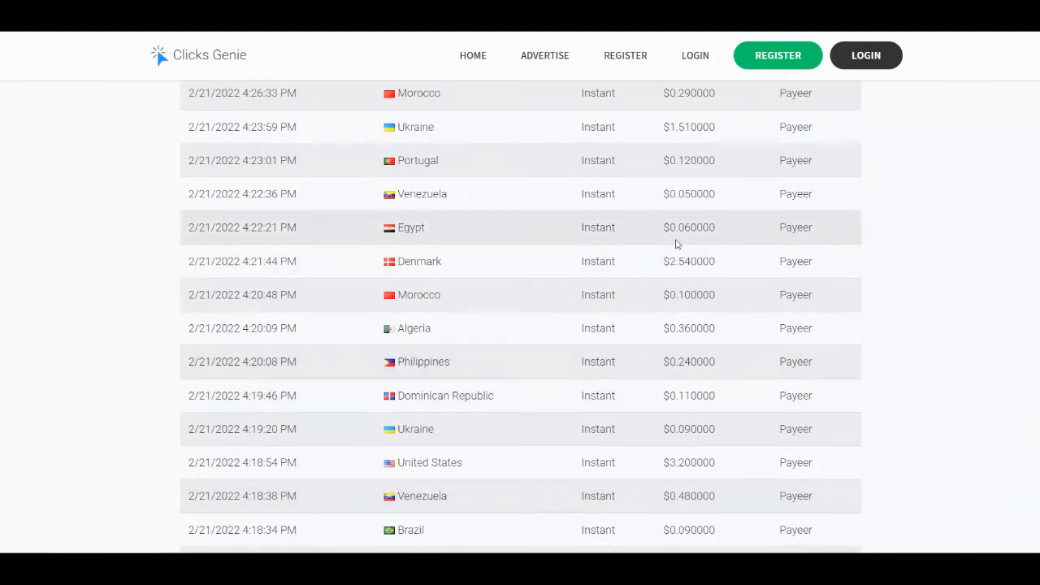
mouse_move(664, 307)
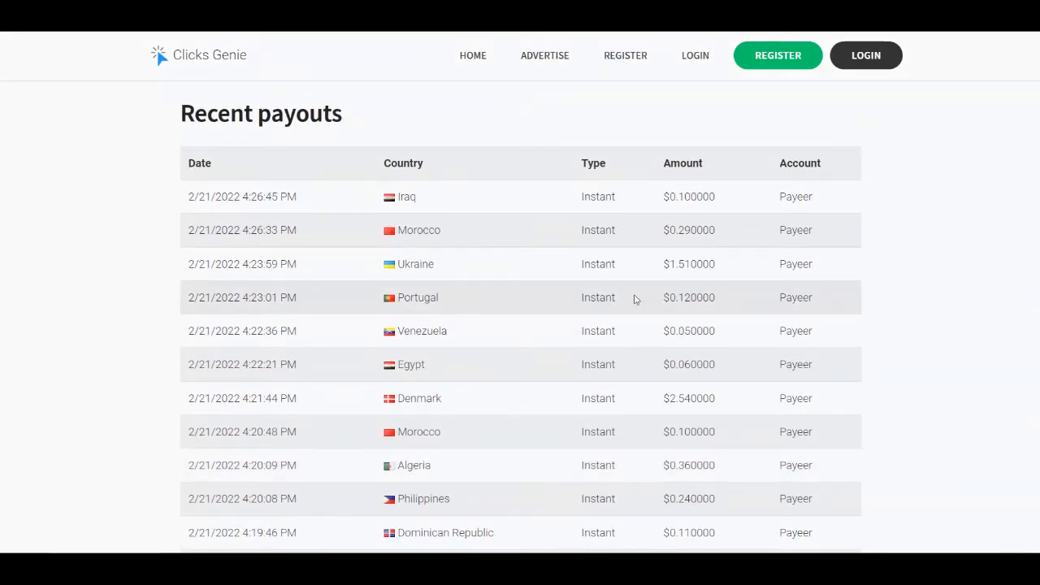
mouse_move(465, 223)
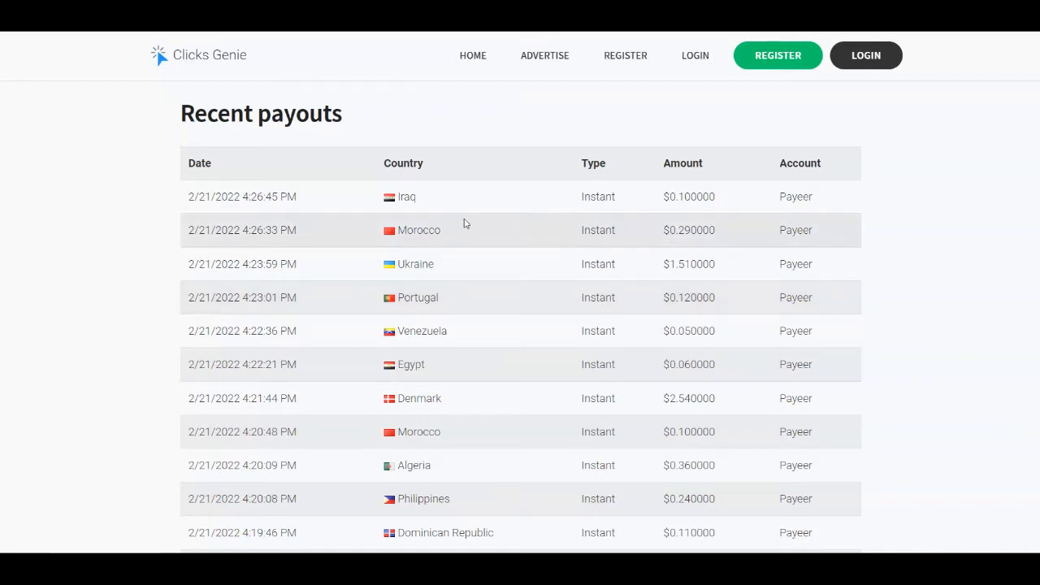
click(473, 55)
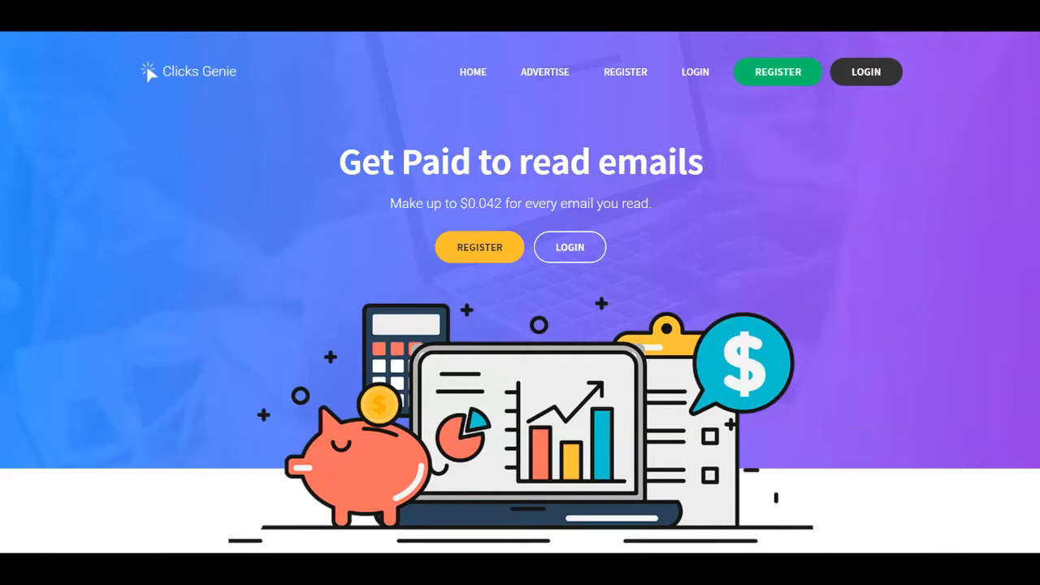
mouse_move(482, 199)
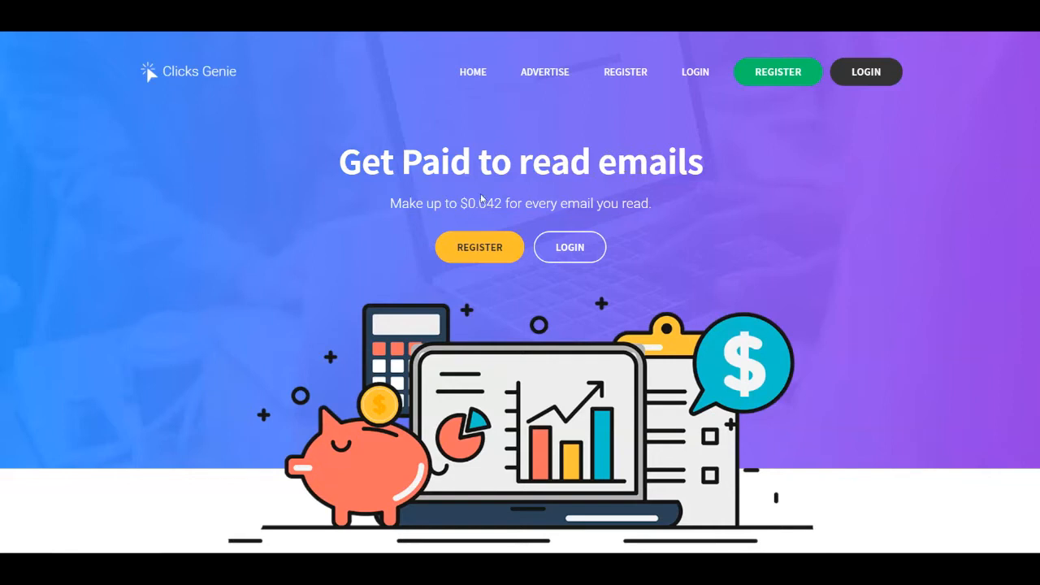
drag(483, 204, 650, 203)
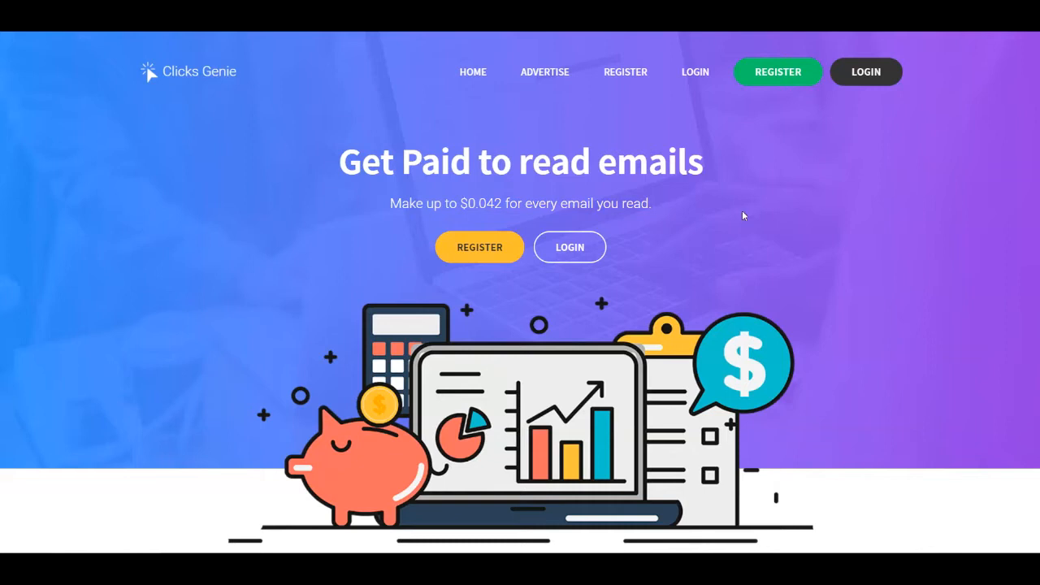
mouse_move(706, 263)
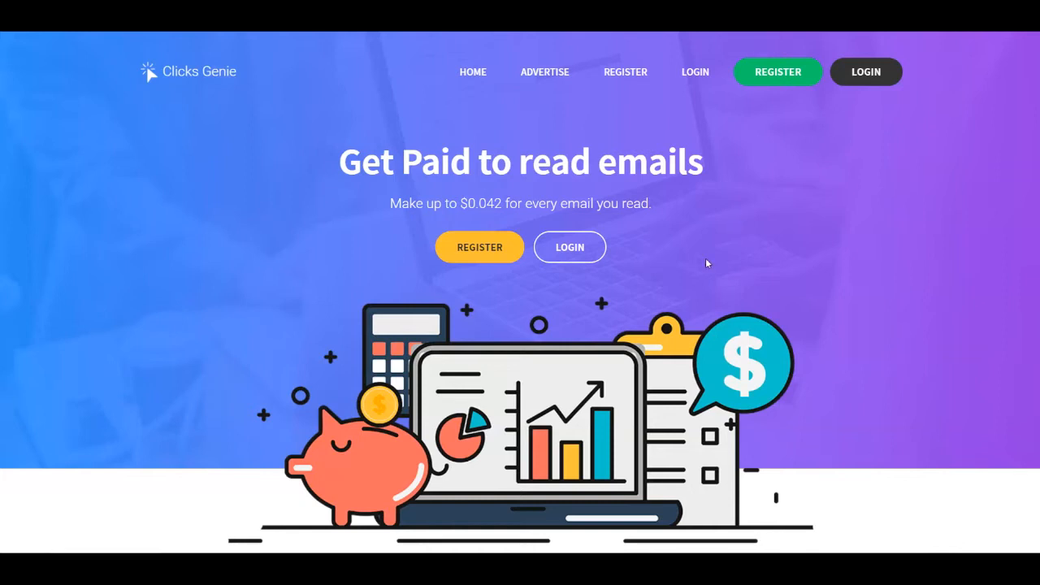
scroll(down, 3)
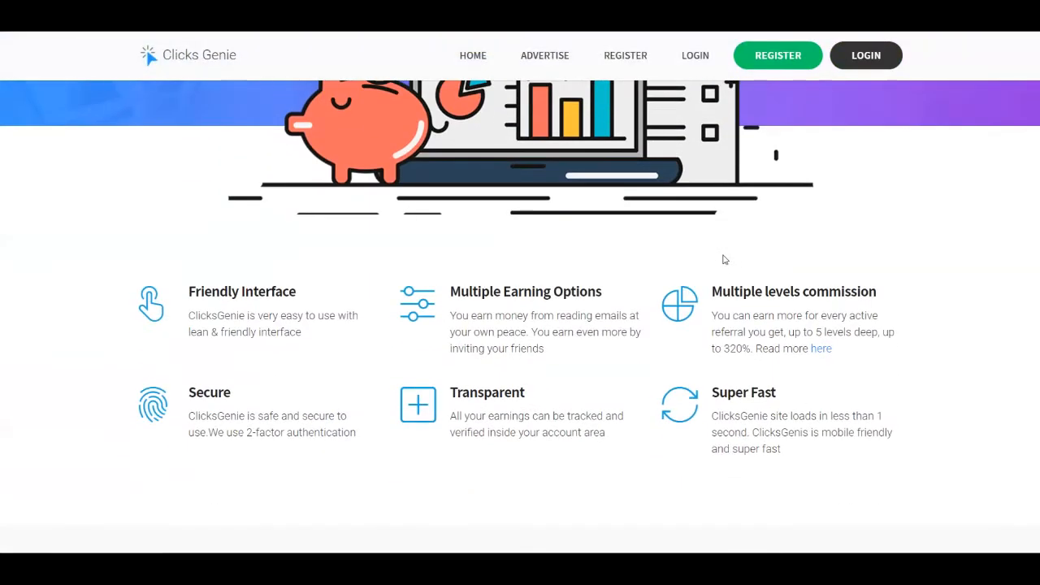
mouse_move(150, 233)
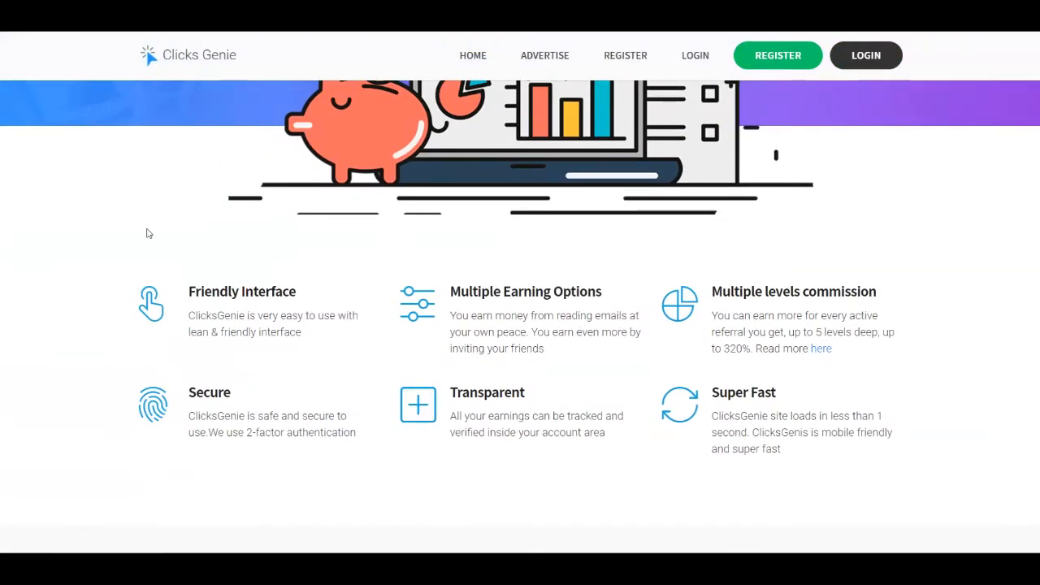
mouse_move(120, 256)
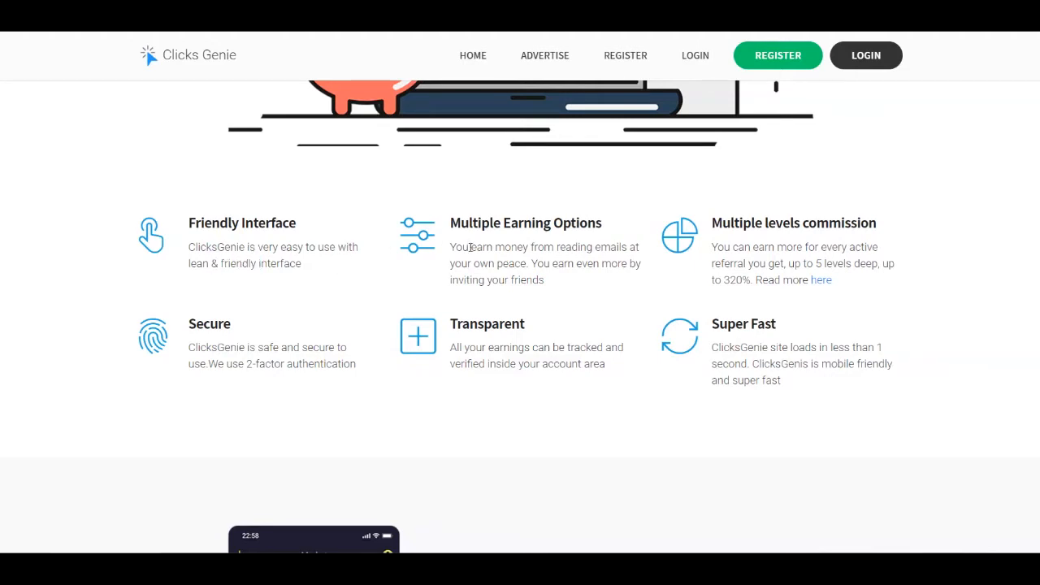
drag(469, 247, 545, 280)
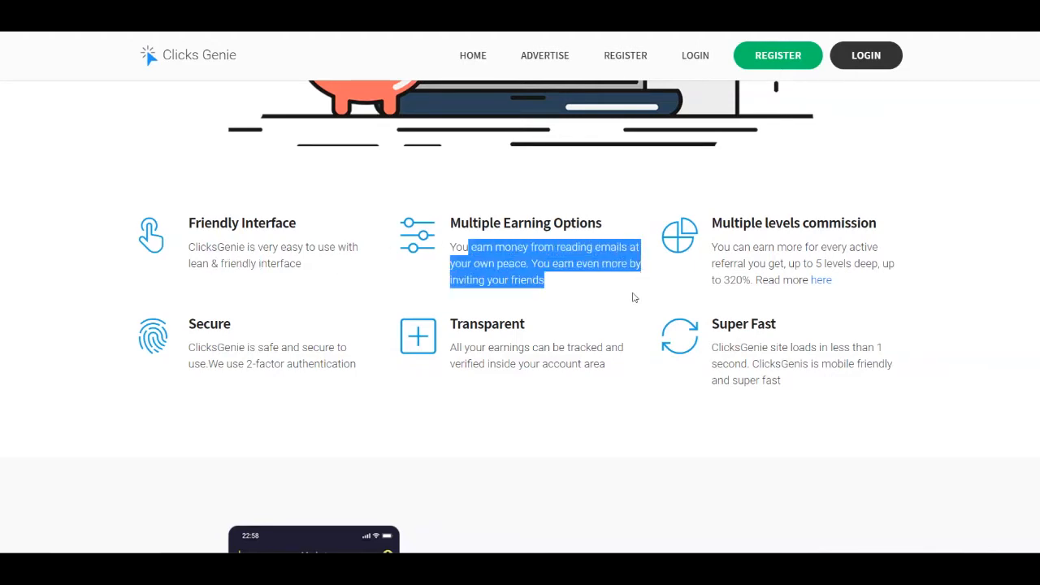
click(529, 291)
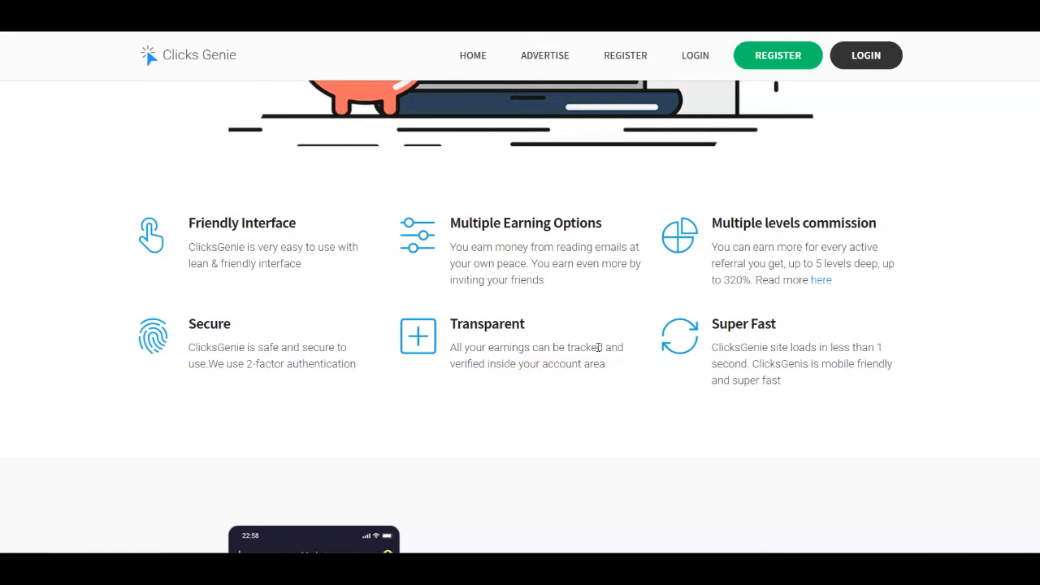
mouse_move(860, 332)
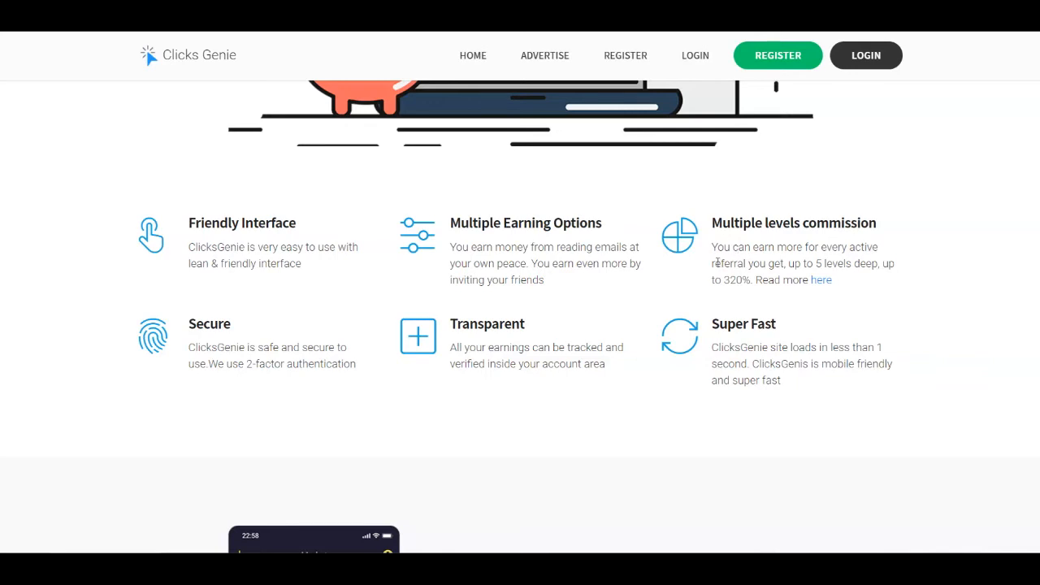
mouse_move(717, 286)
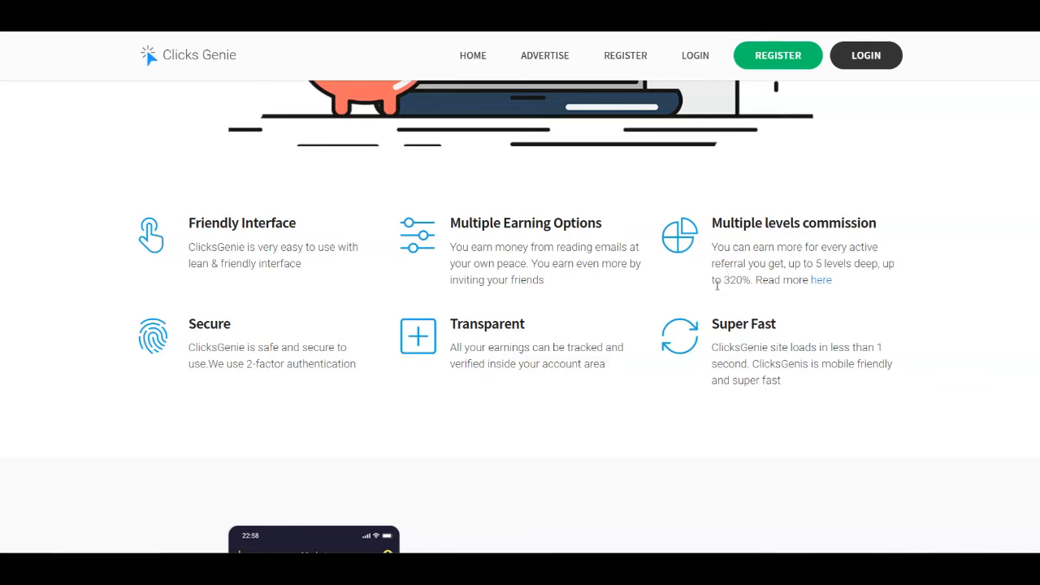
double_click(738, 280)
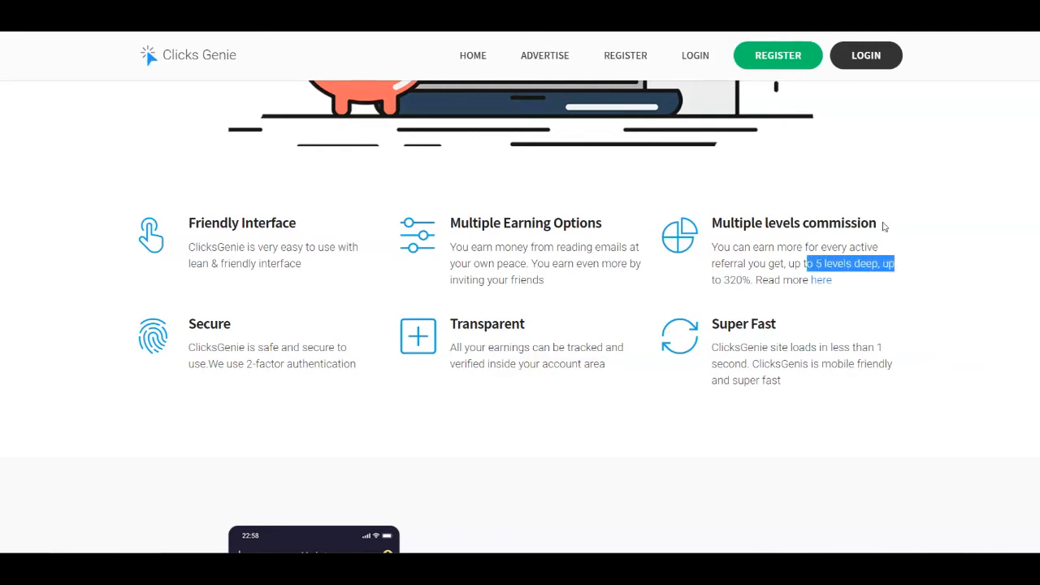
Scroll down to the instant payments section: $0.01 minimum via BitCoin or PerfectMoney.
scroll(down, 3)
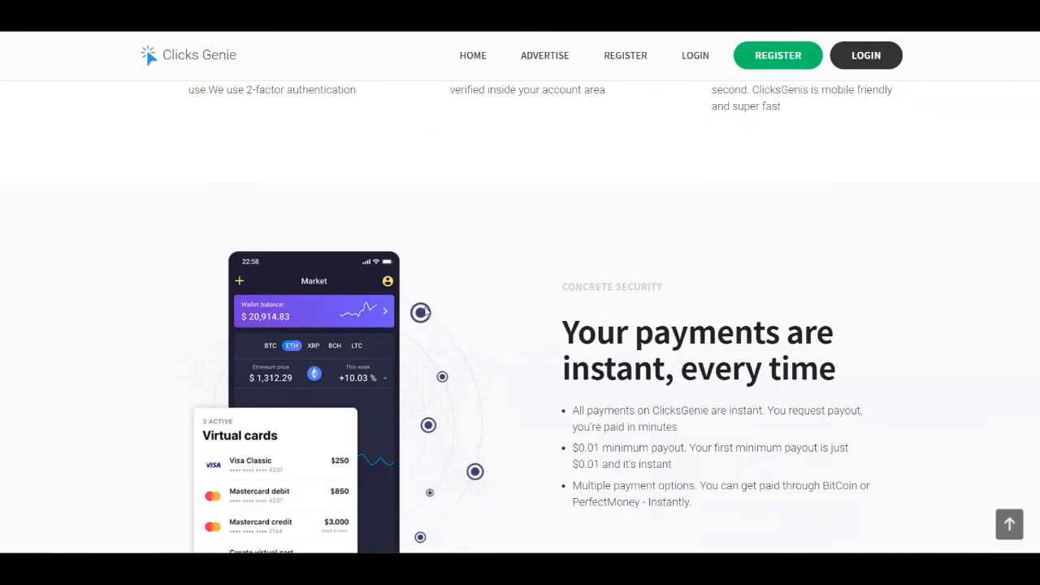
scroll(down, 3)
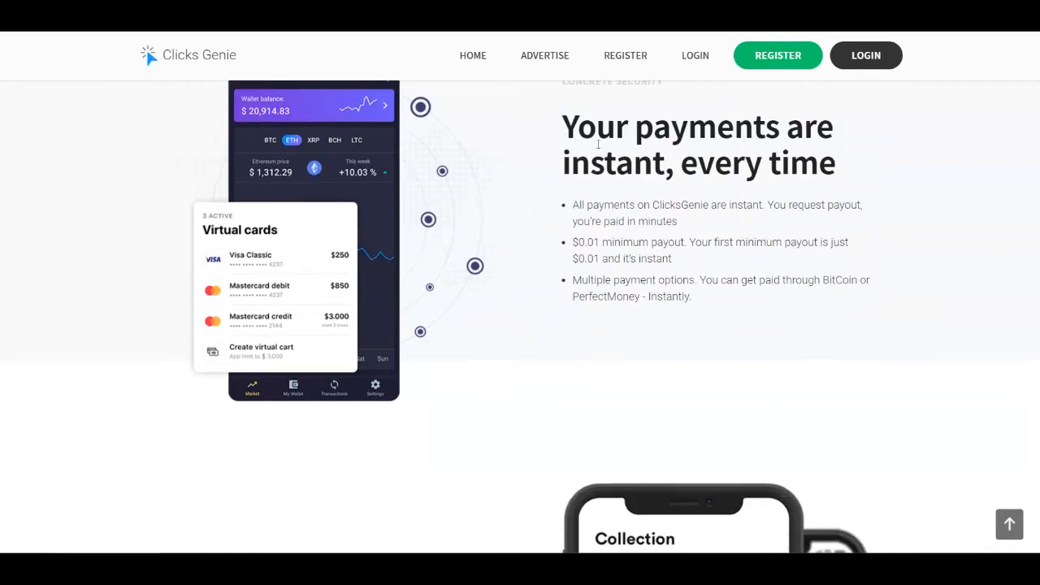
mouse_move(918, 227)
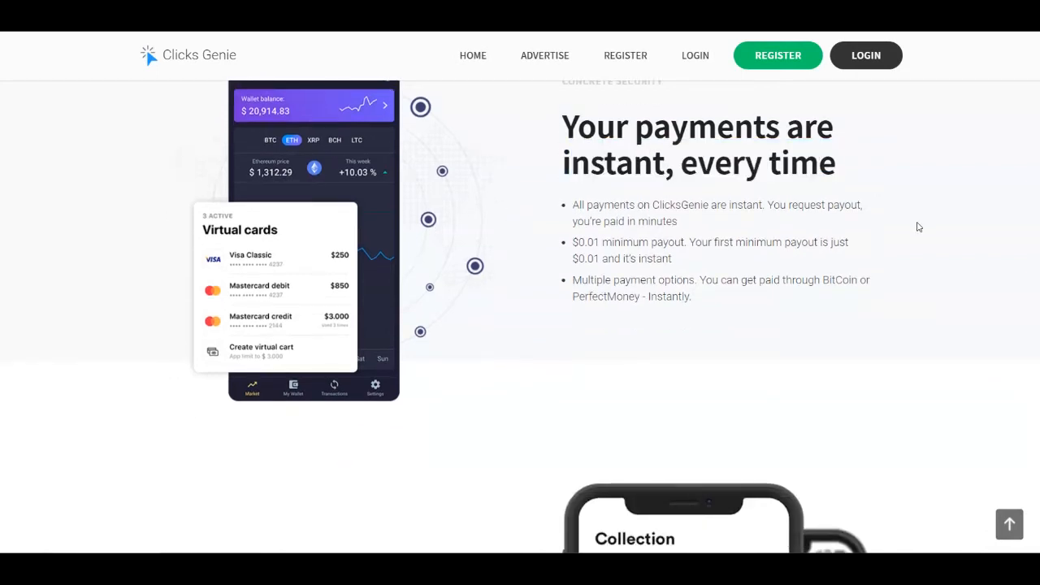
scroll(down, 3)
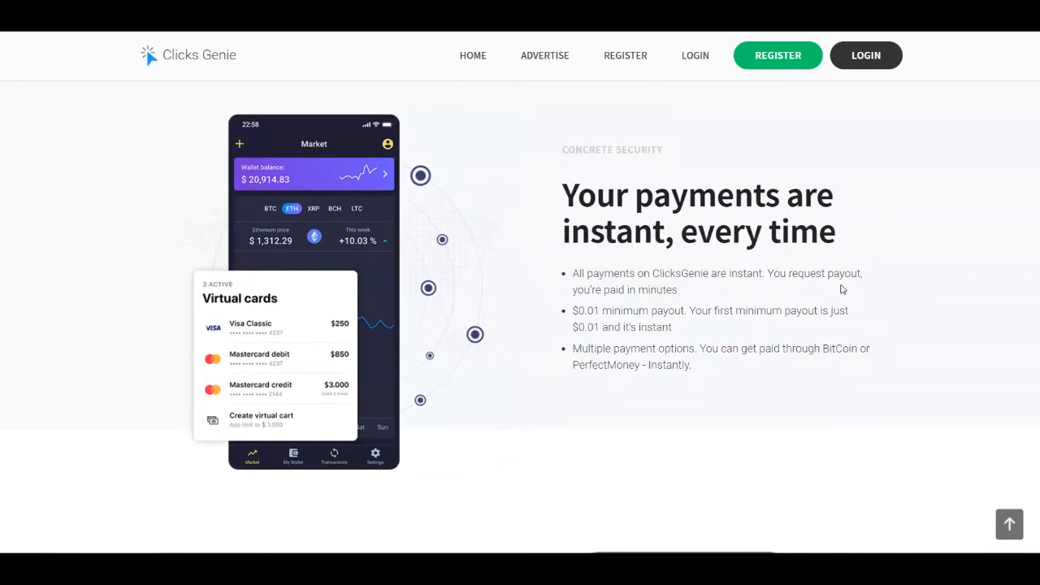
mouse_move(626, 307)
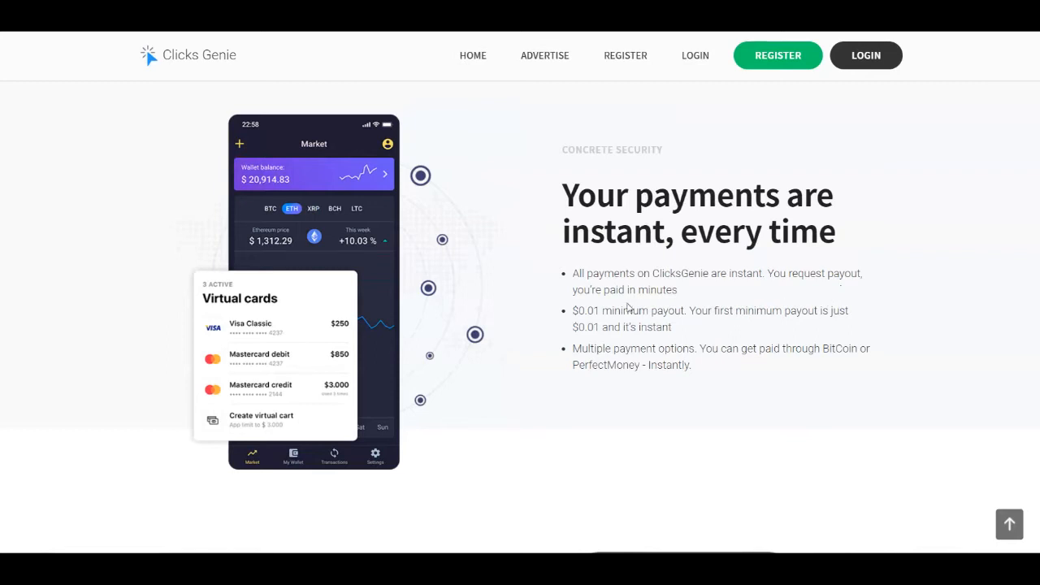
mouse_move(779, 288)
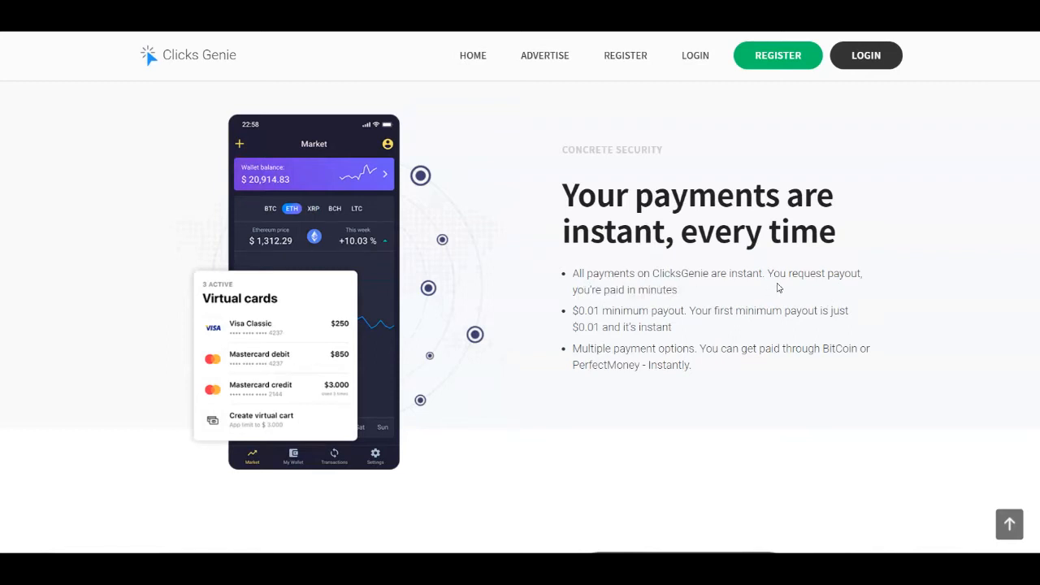
mouse_move(697, 335)
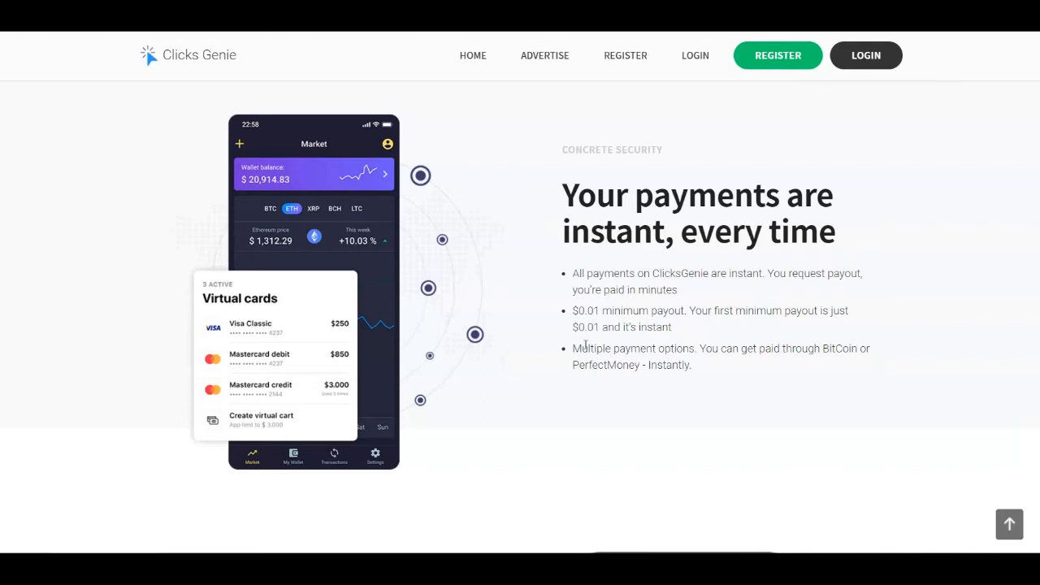
mouse_move(803, 362)
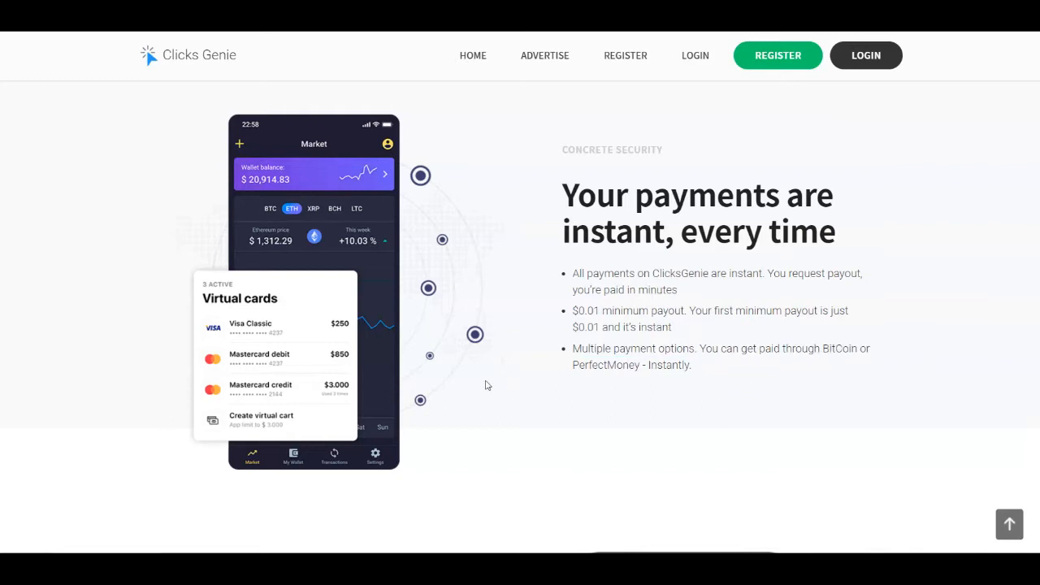
Scroll past Secure and Payment Proofs to the 'Register and earn money' benefits and closing banner.
scroll(down, 3)
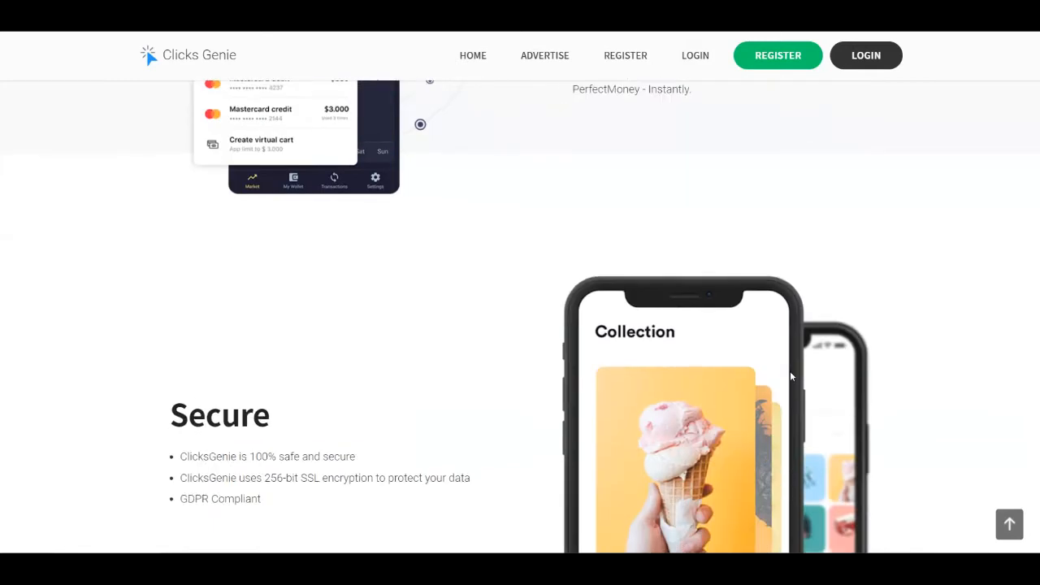
scroll(down, 3)
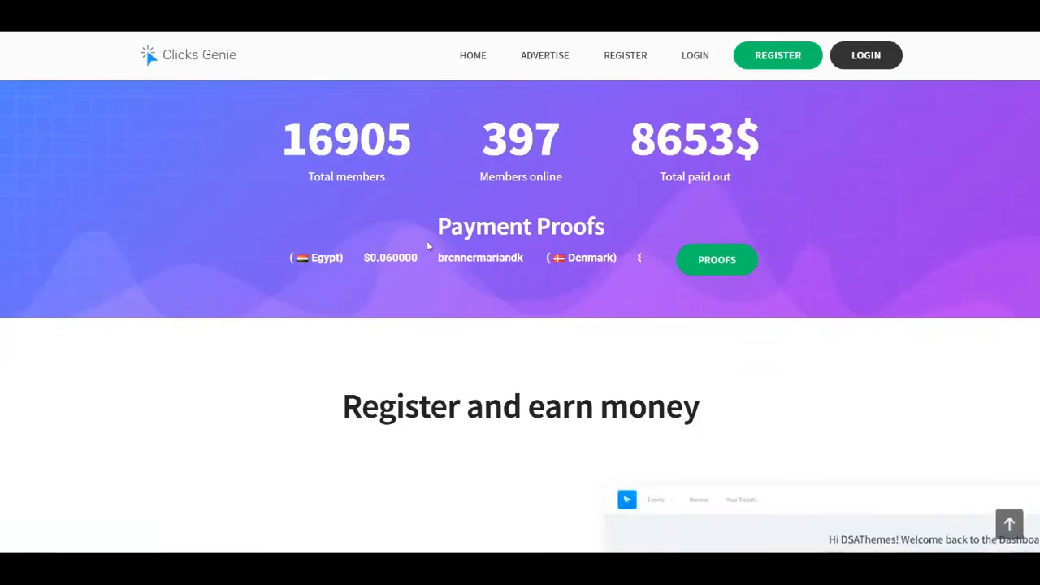
scroll(down, 3)
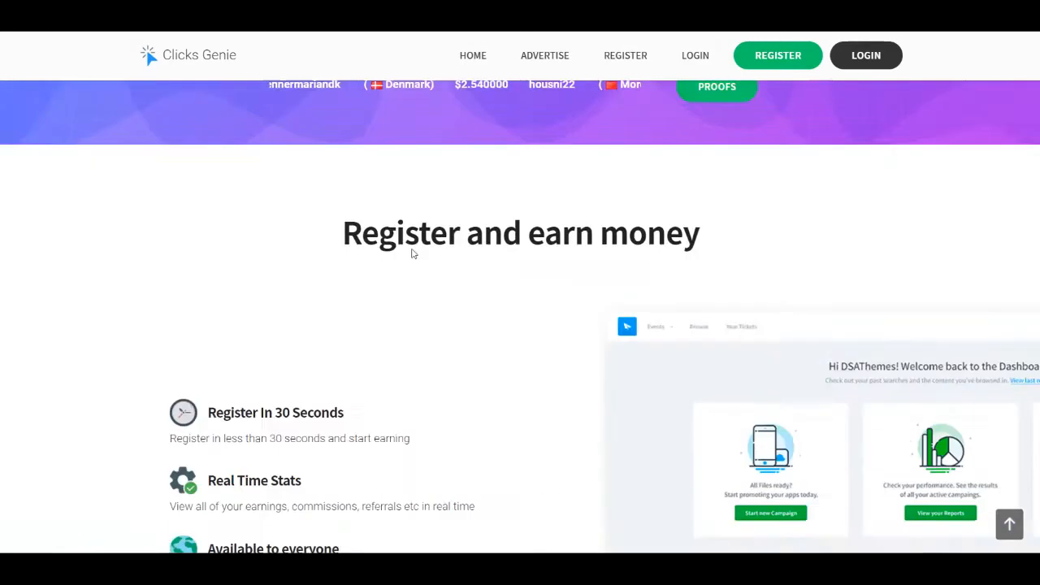
scroll(down, 3)
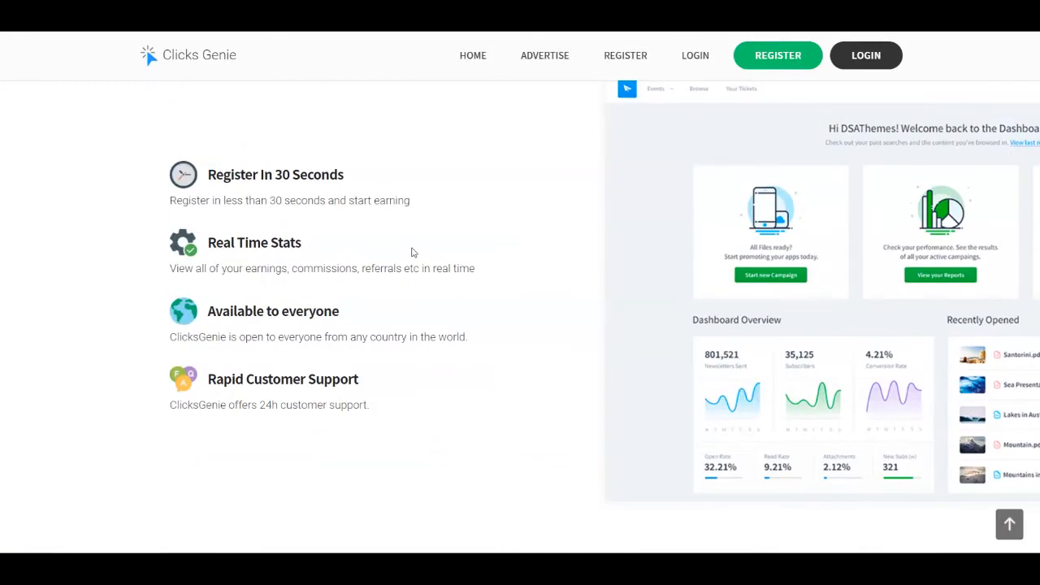
mouse_move(467, 210)
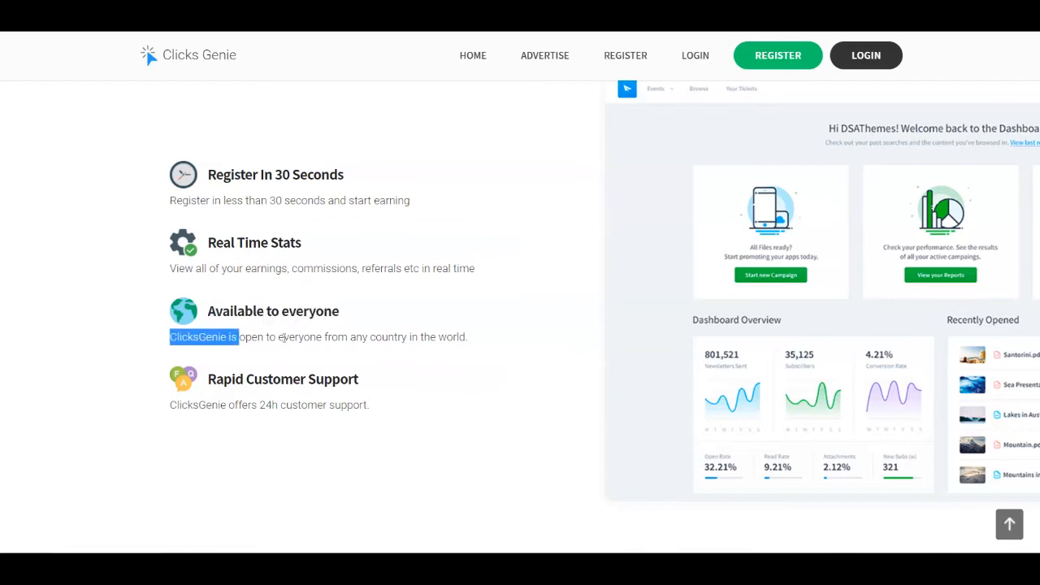
click(590, 330)
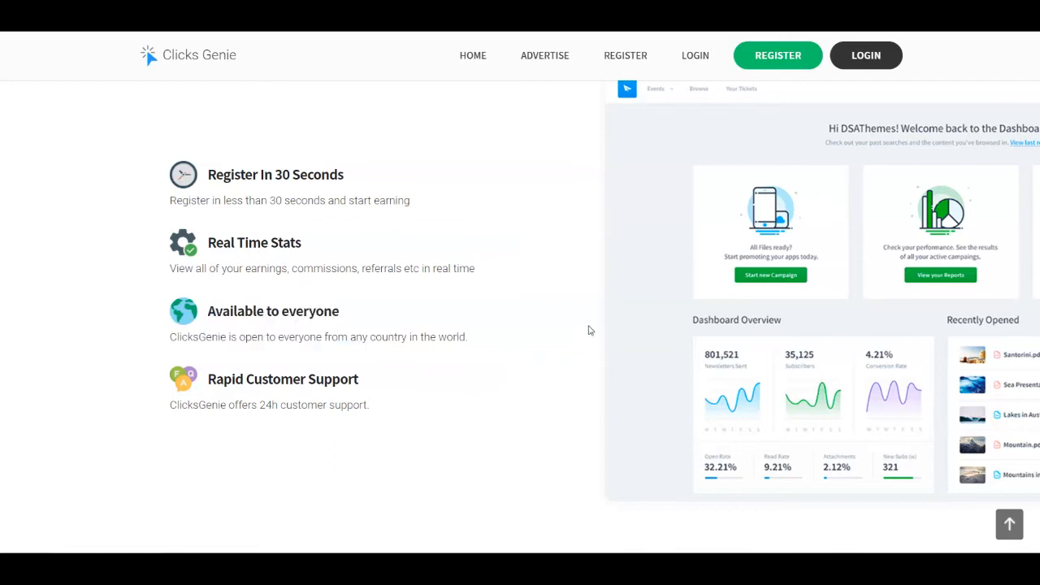
mouse_move(590, 309)
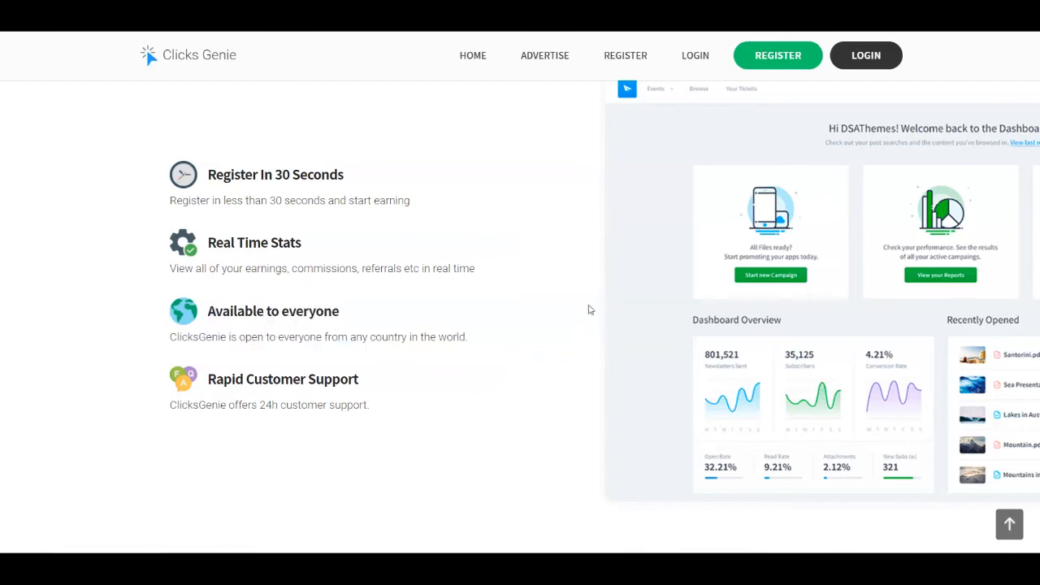
mouse_move(585, 305)
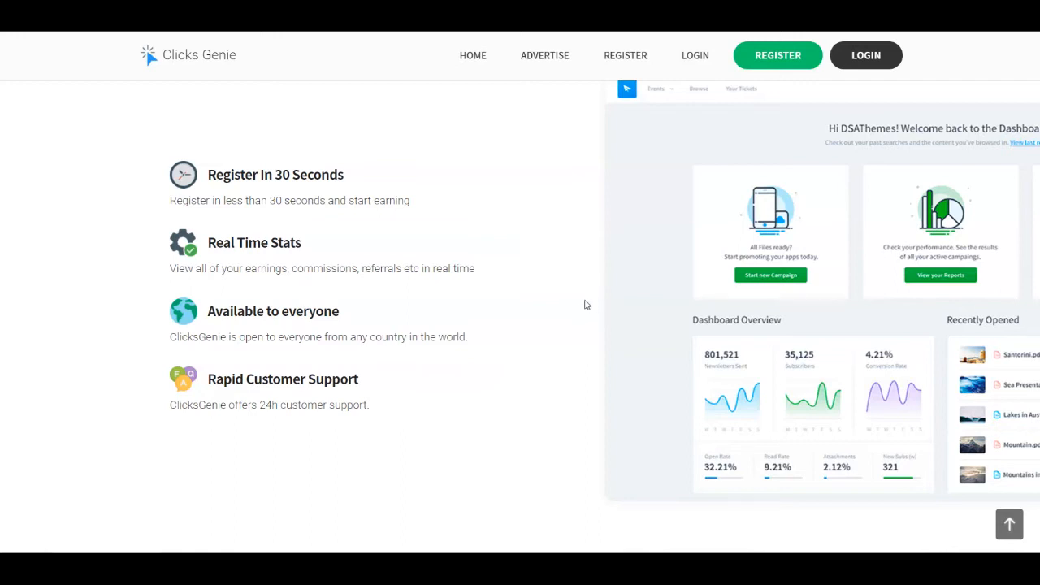
mouse_move(254, 271)
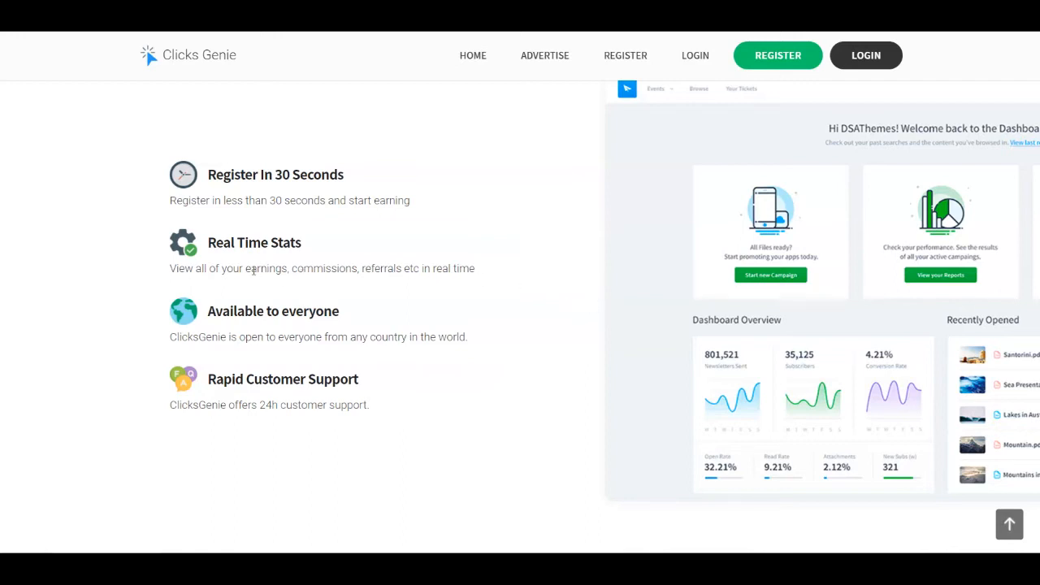
mouse_move(374, 280)
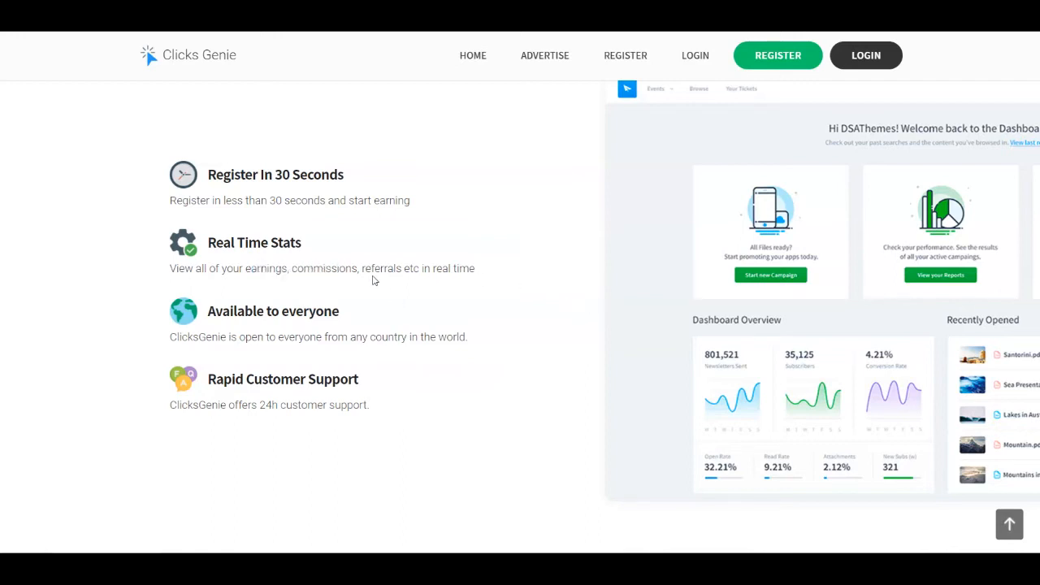
scroll(down, 3)
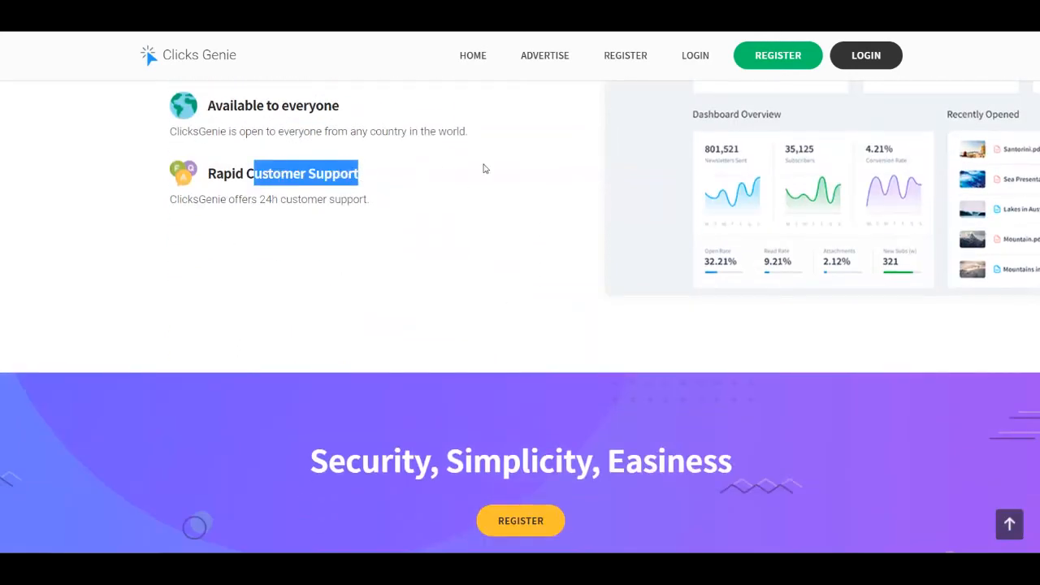
Scroll through the 'Have Questions? Look Here.' FAQ to the 'Need Help?' section, then back up.
scroll(down, 3)
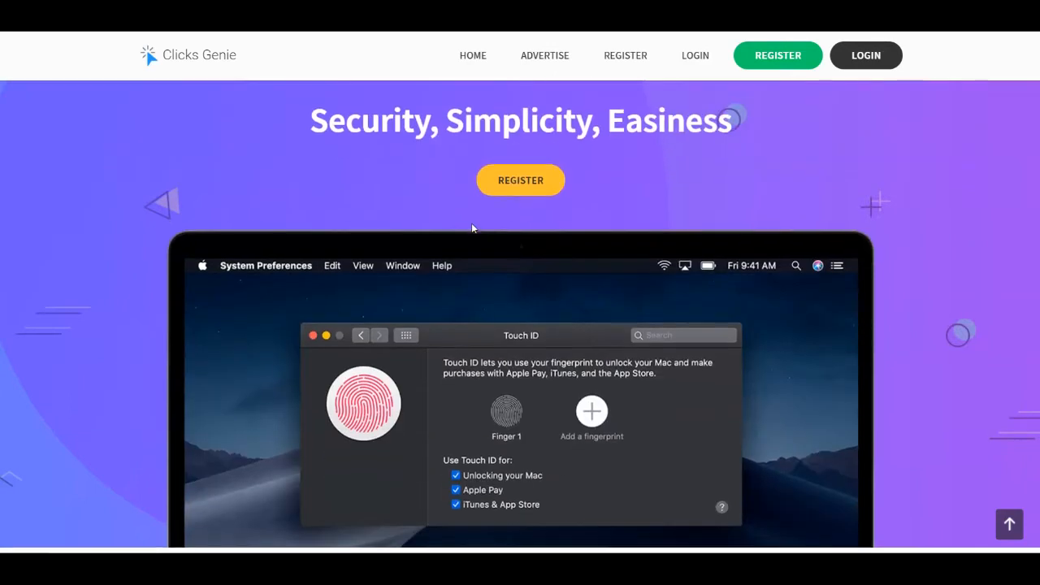
scroll(down, 3)
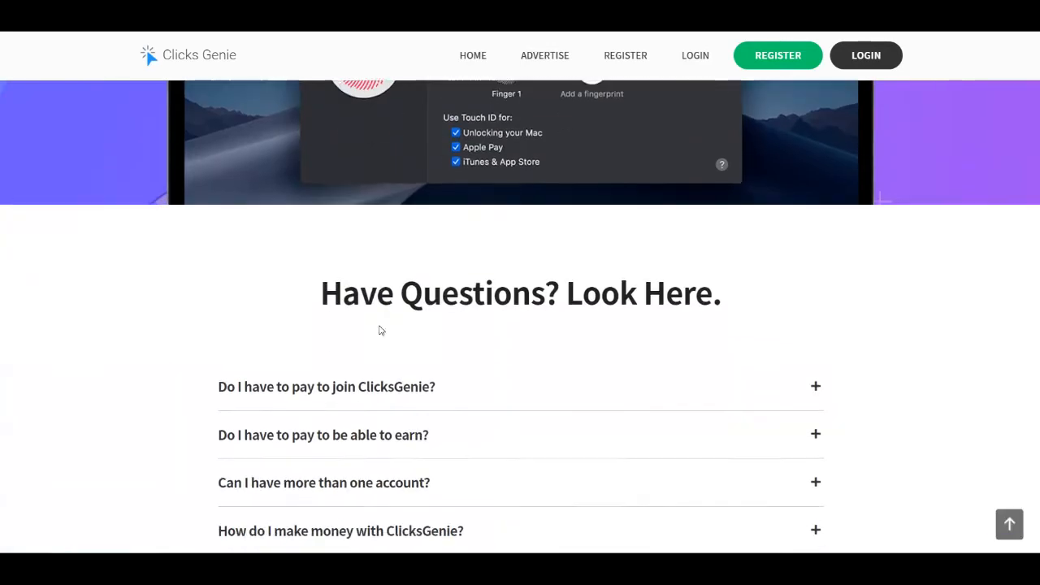
scroll(down, 3)
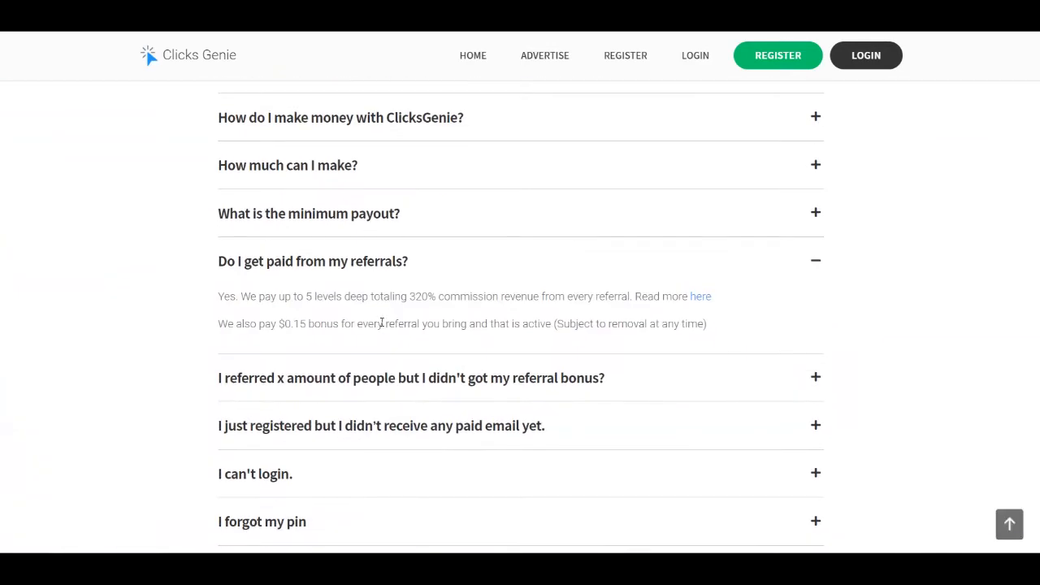
scroll(down, 3)
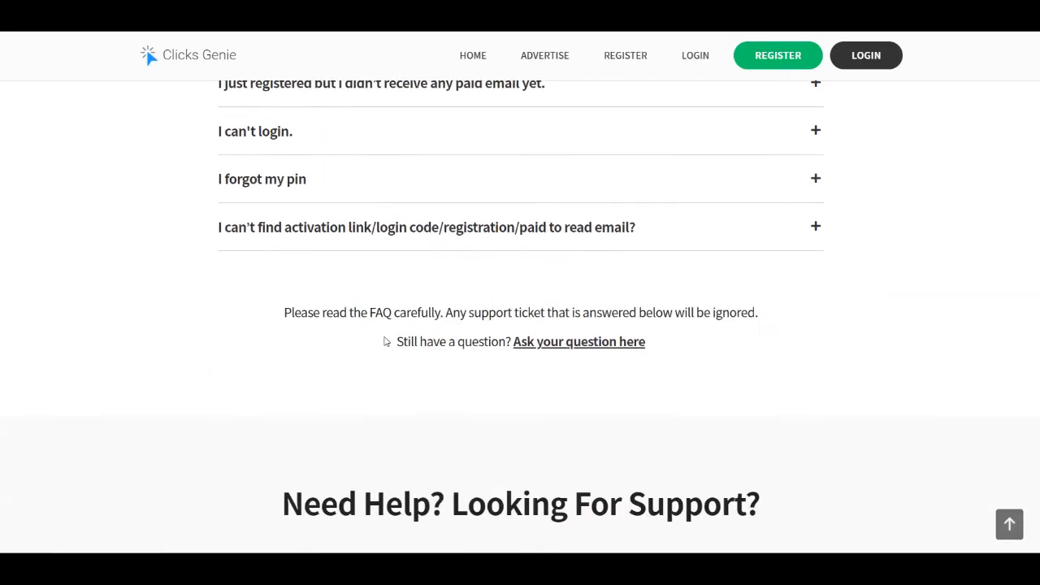
scroll(up, 3)
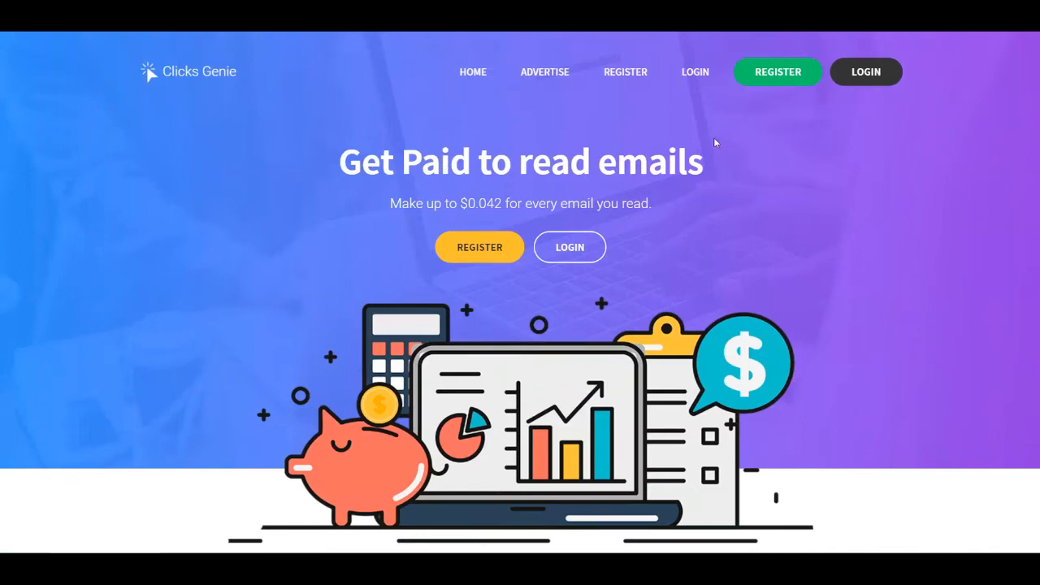
mouse_move(777, 71)
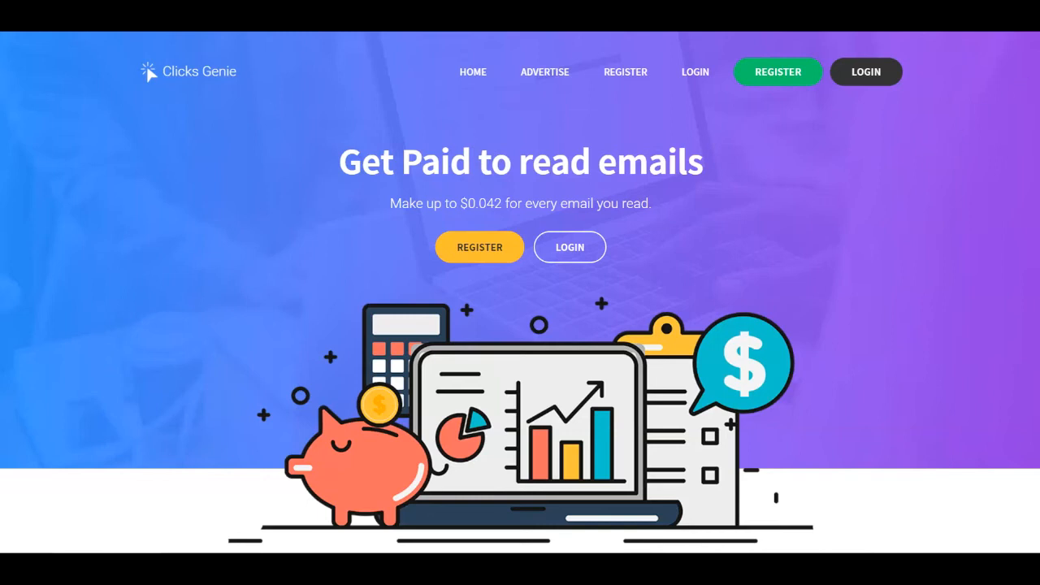
scroll(down, 3)
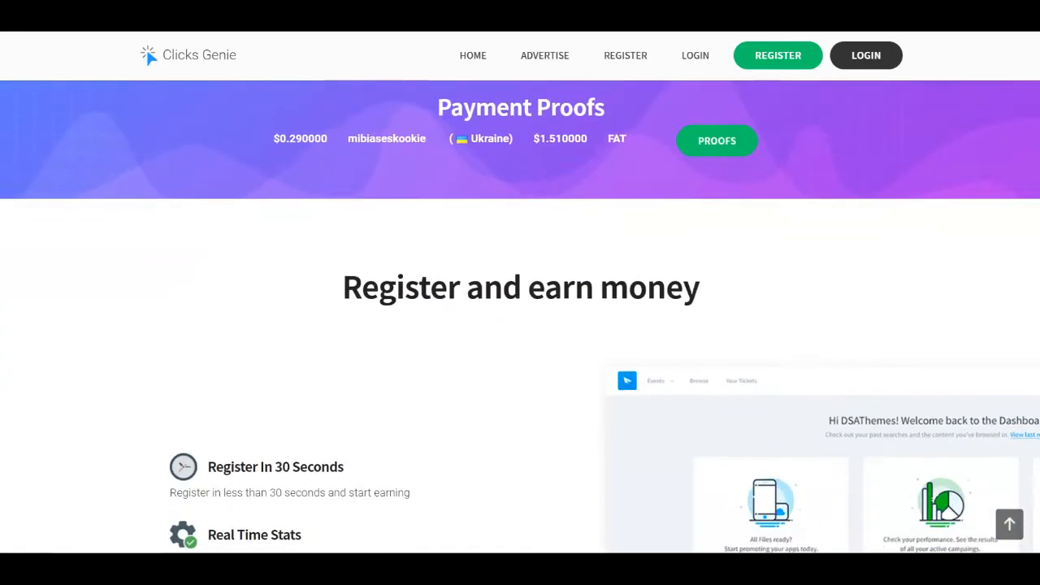
scroll(down, 3)
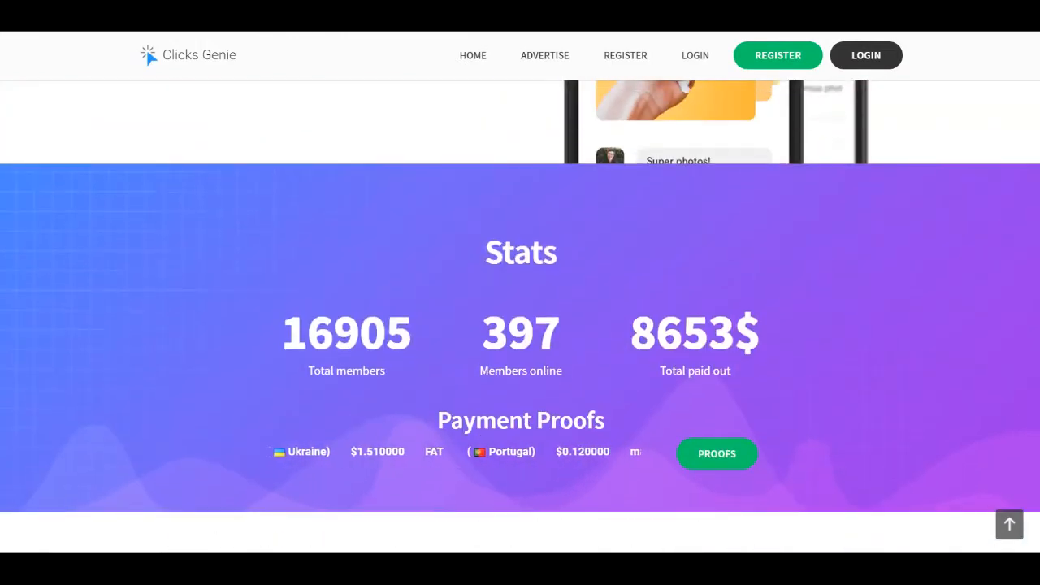
scroll(up, 3)
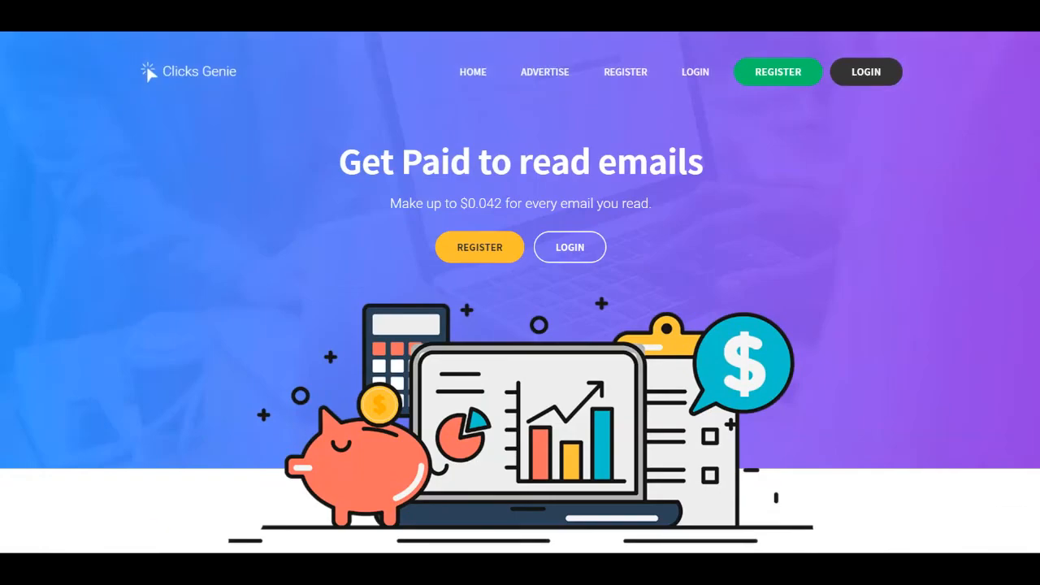
click(480, 247)
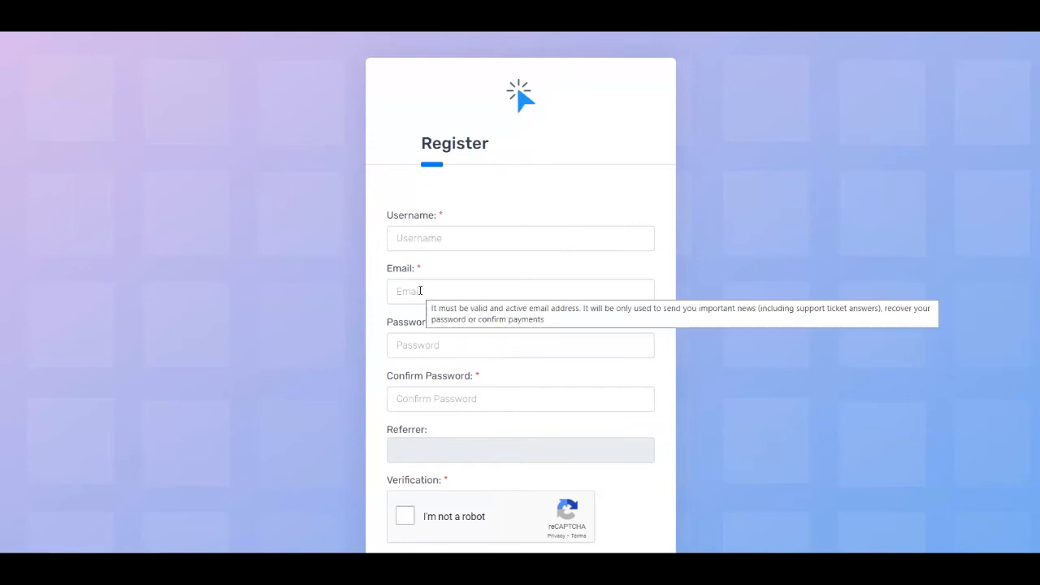
Review the Username, Email, Password, Referrer, reCAPTCHA and terms fields, then submit the form with Register.
scroll(down, 3)
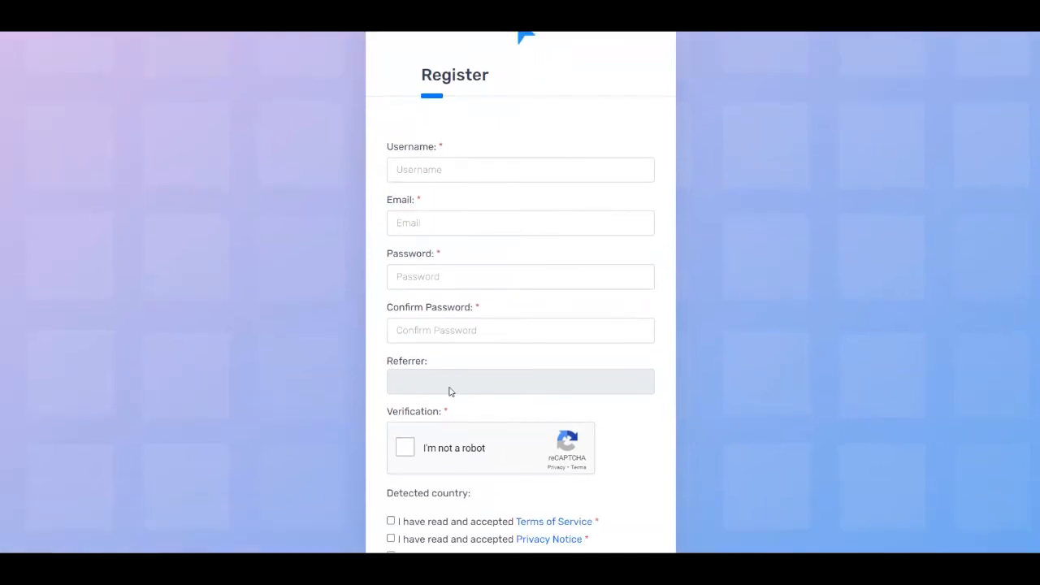
scroll(down, 3)
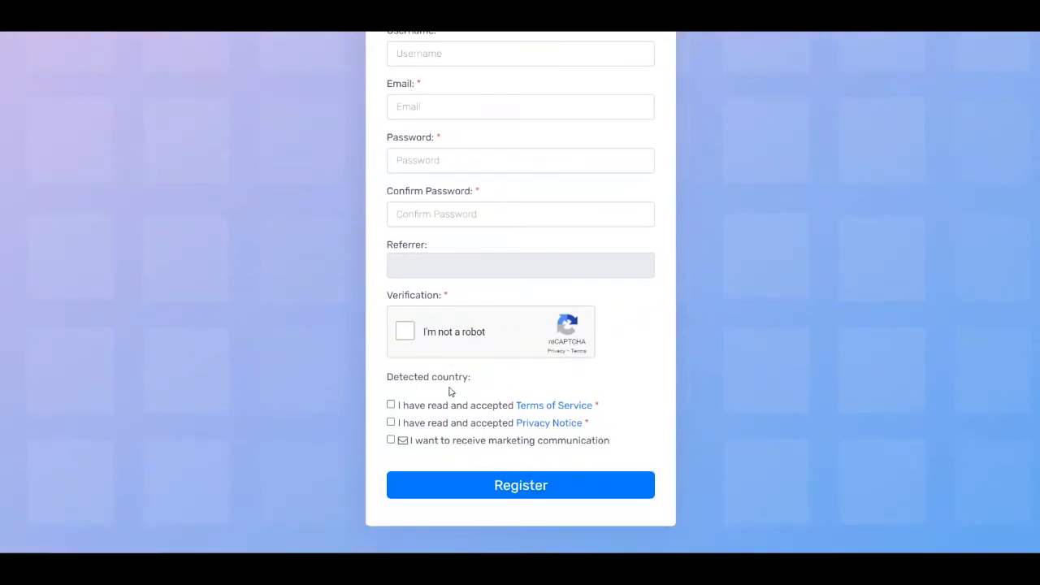
mouse_move(467, 318)
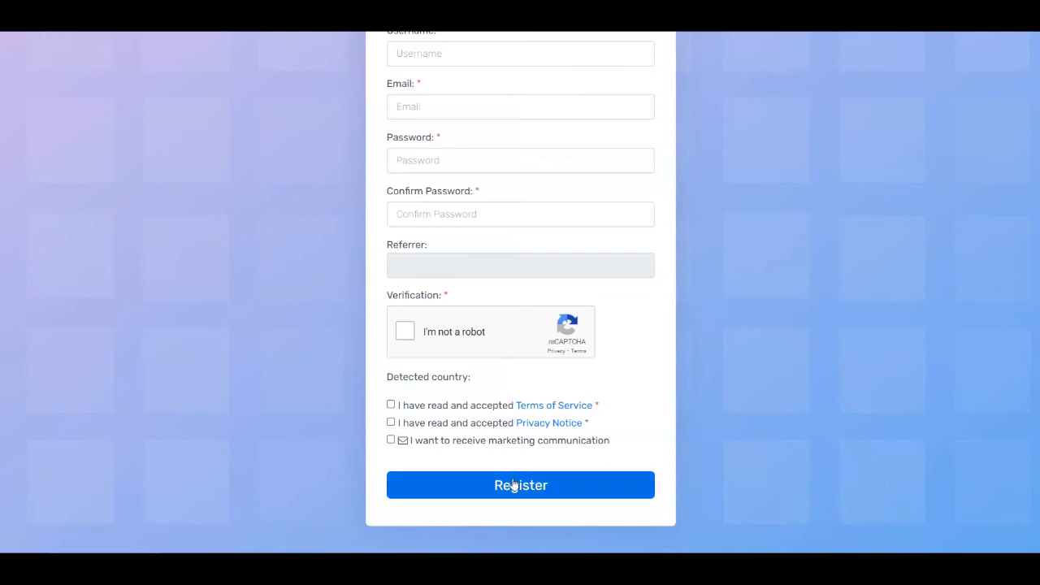
click(521, 486)
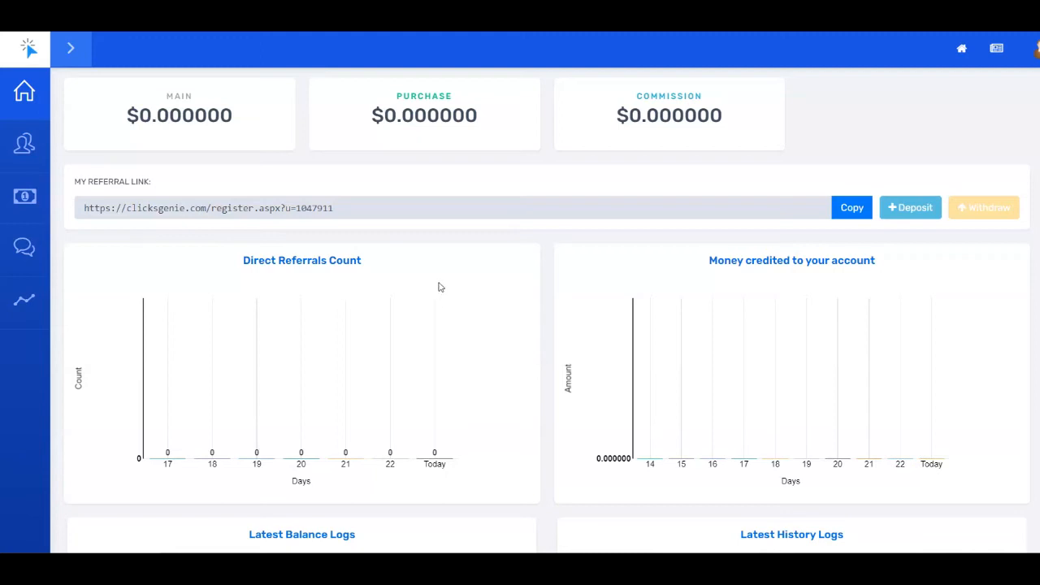
mouse_move(367, 217)
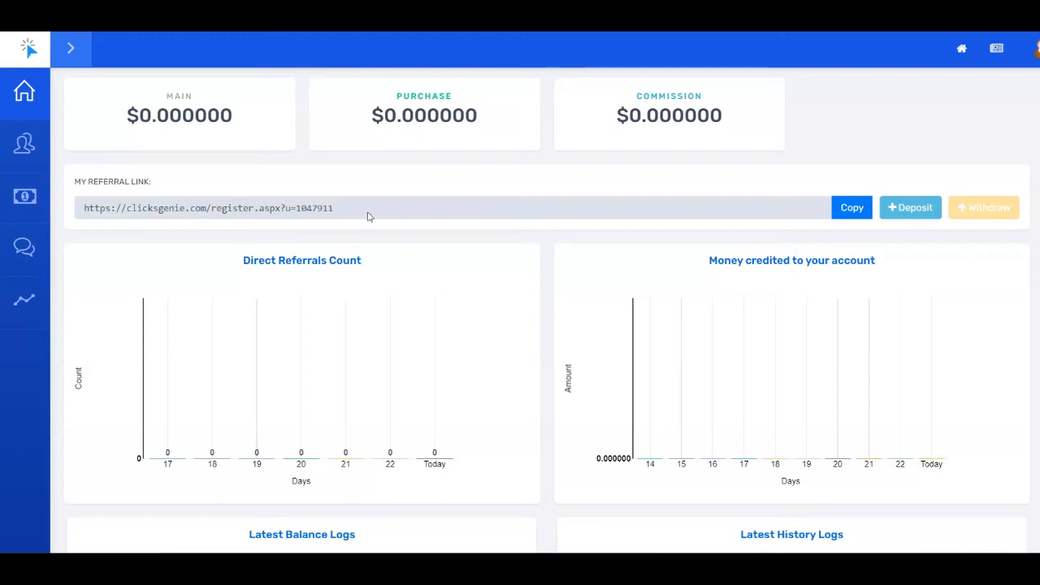
Copy the link from the My Referral Link field until the Copied! notice appears.
click(852, 207)
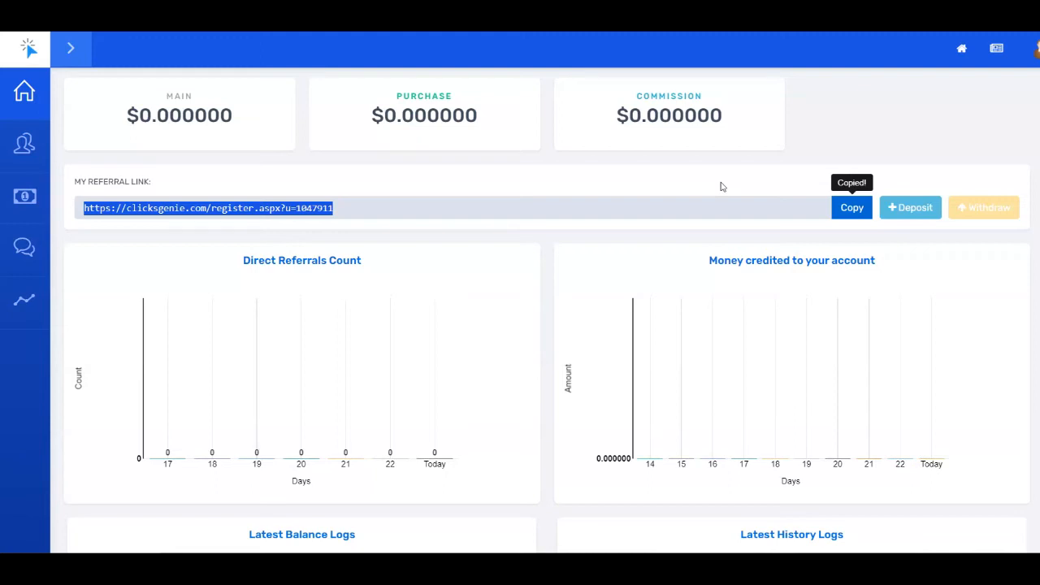
click(25, 299)
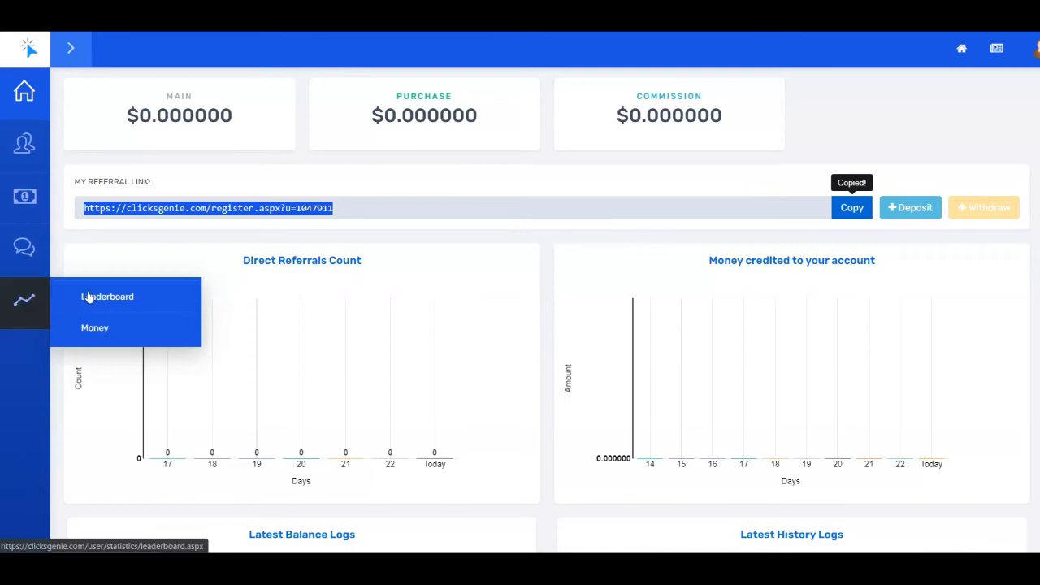
Open Statistics > Leaderboard and browse the Top 10 earners, countries, referrers and commission tables.
click(107, 296)
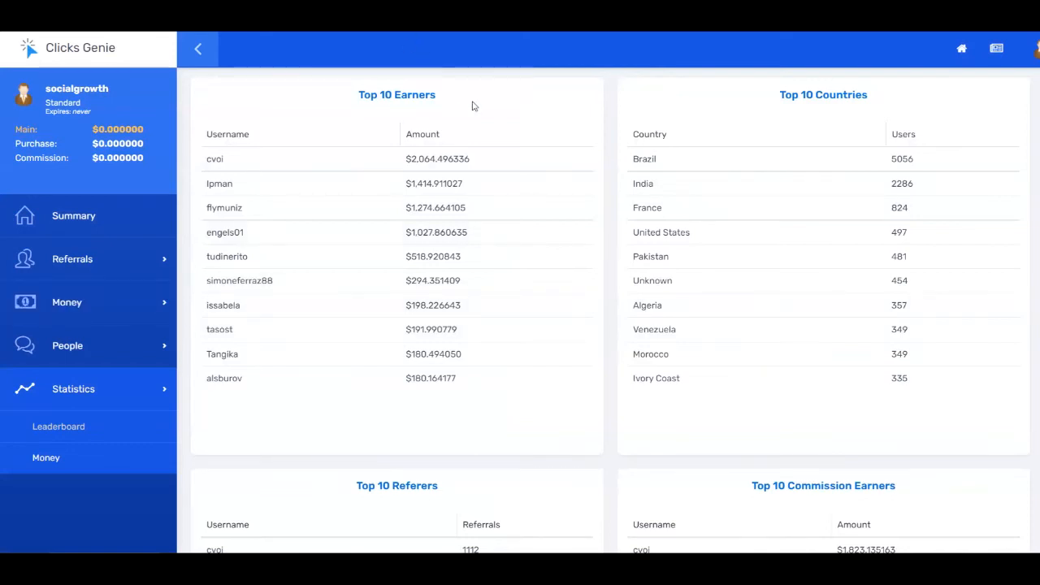
mouse_move(401, 165)
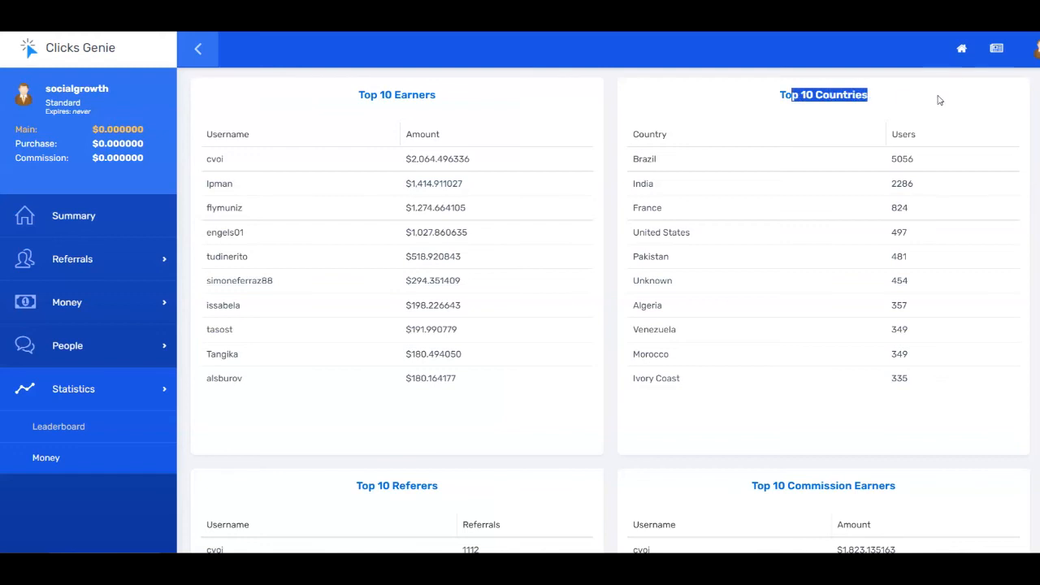
scroll(down, 3)
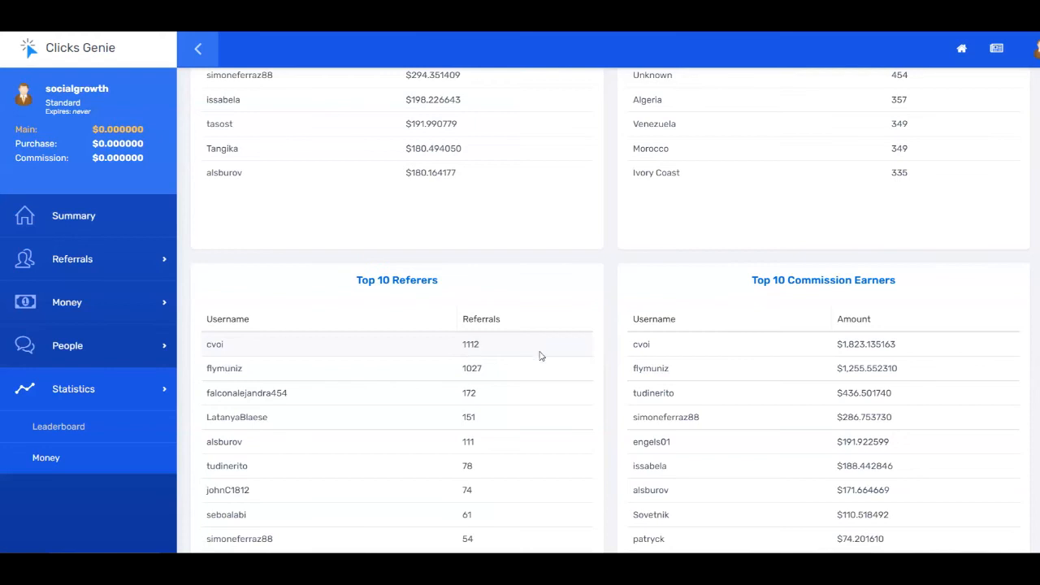
scroll(down, 3)
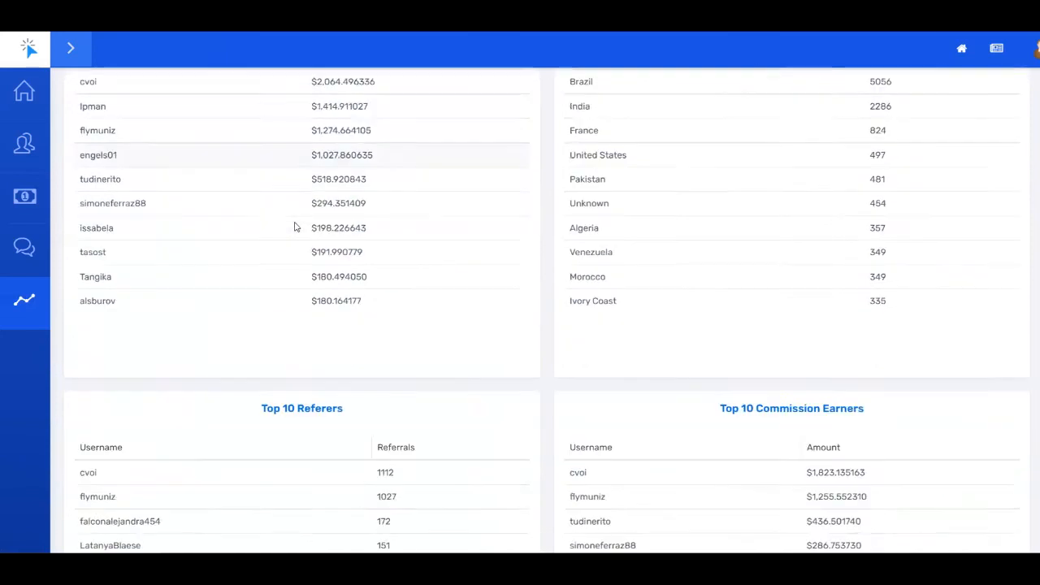
scroll(up, 3)
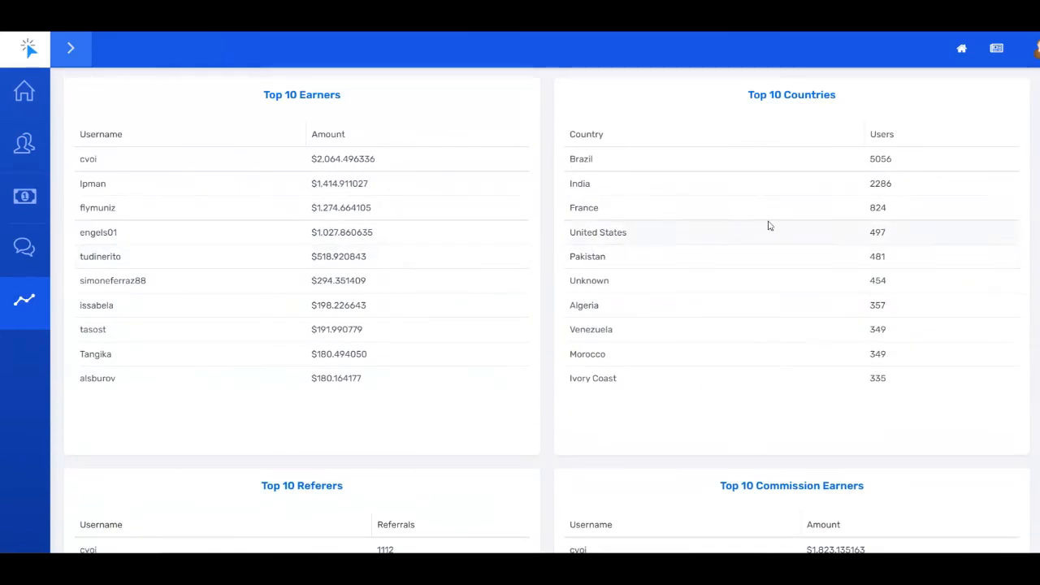
mouse_move(545, 287)
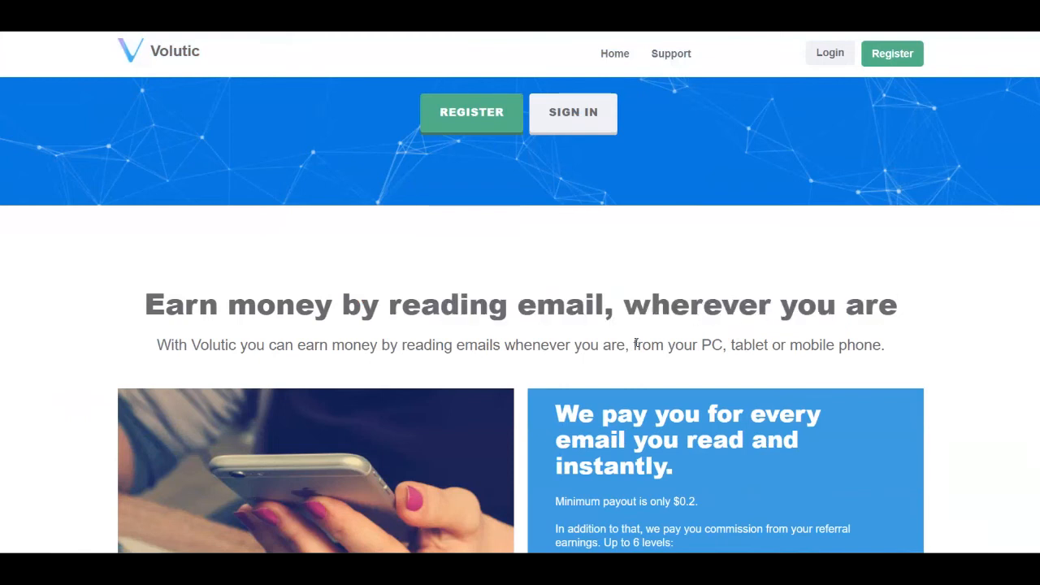
mouse_move(934, 343)
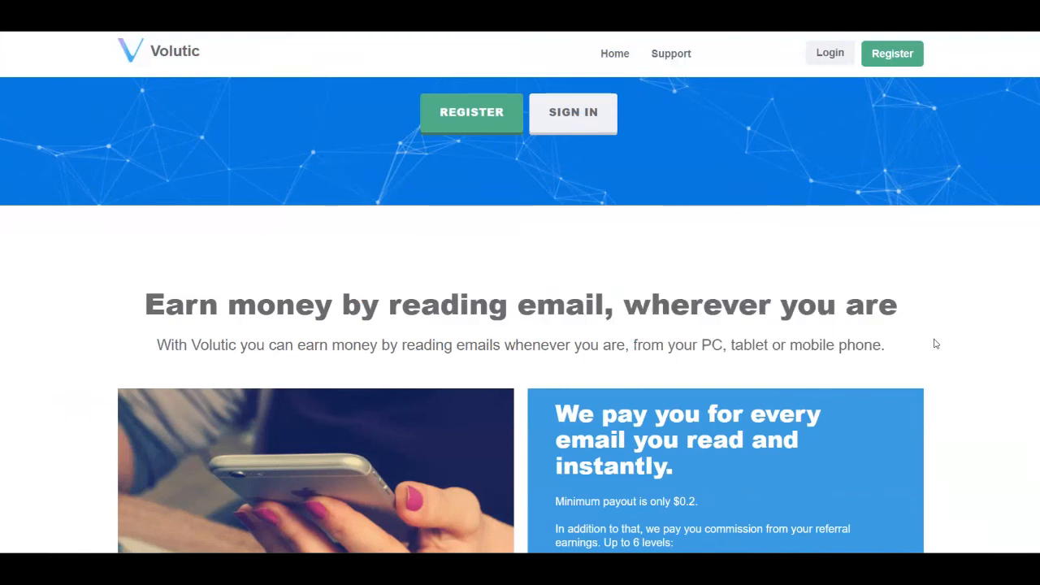
mouse_move(791, 261)
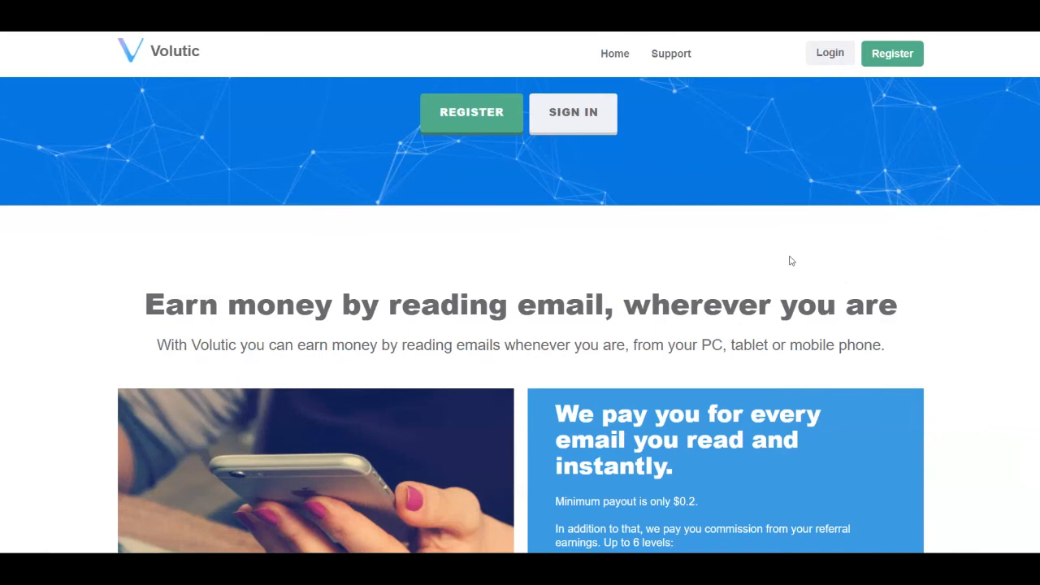
Scroll the Volutic homepage to its stats: 12375 members, 199 online, $5351 paid out.
scroll(down, 3)
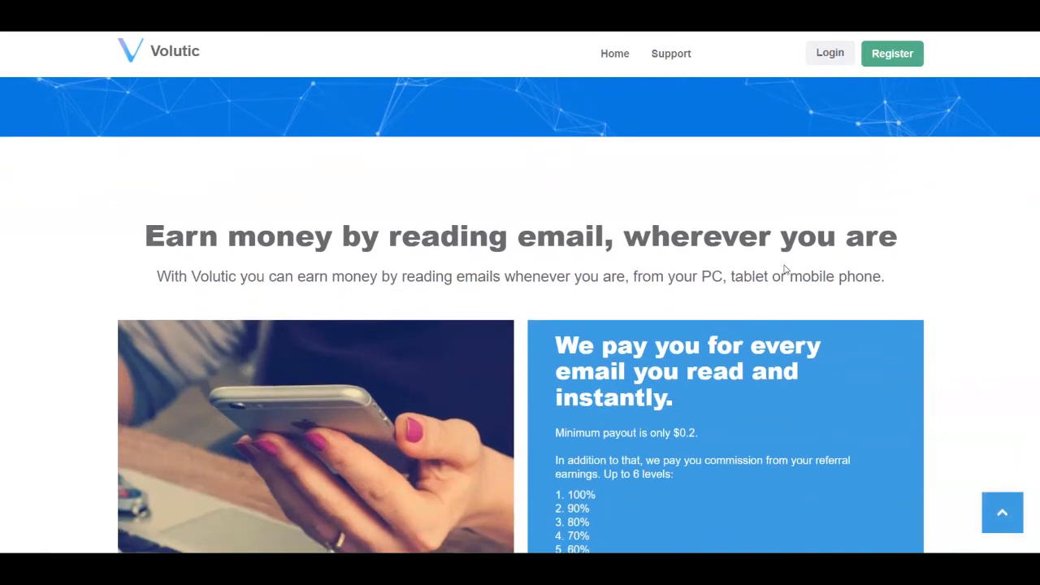
scroll(down, 3)
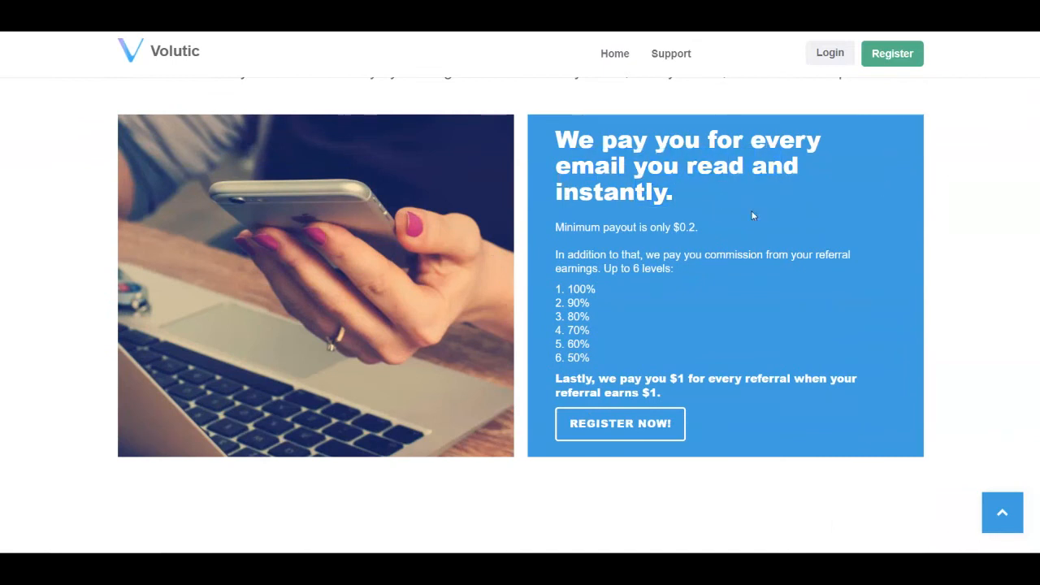
mouse_move(688, 238)
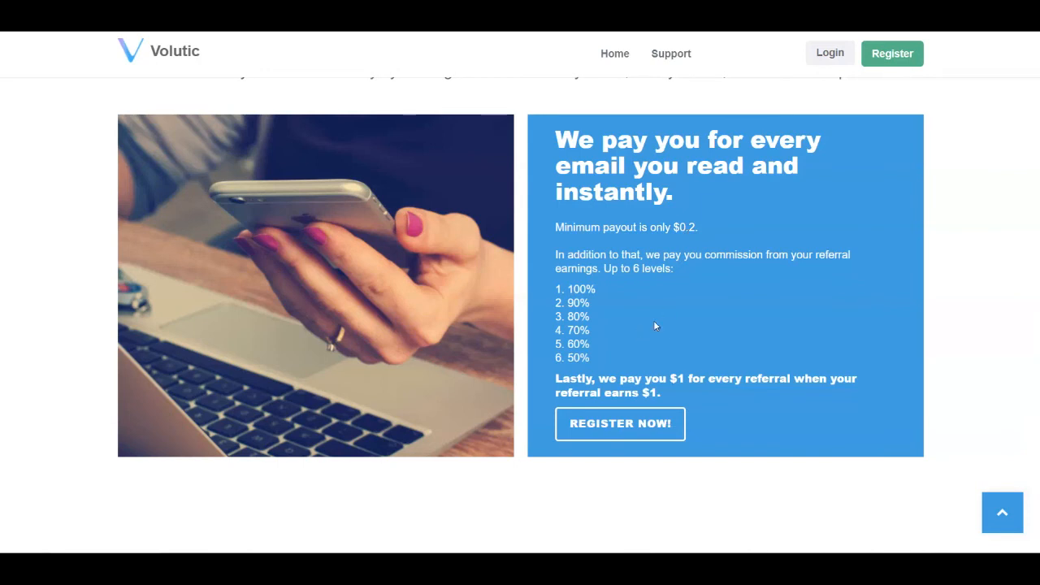
mouse_move(659, 335)
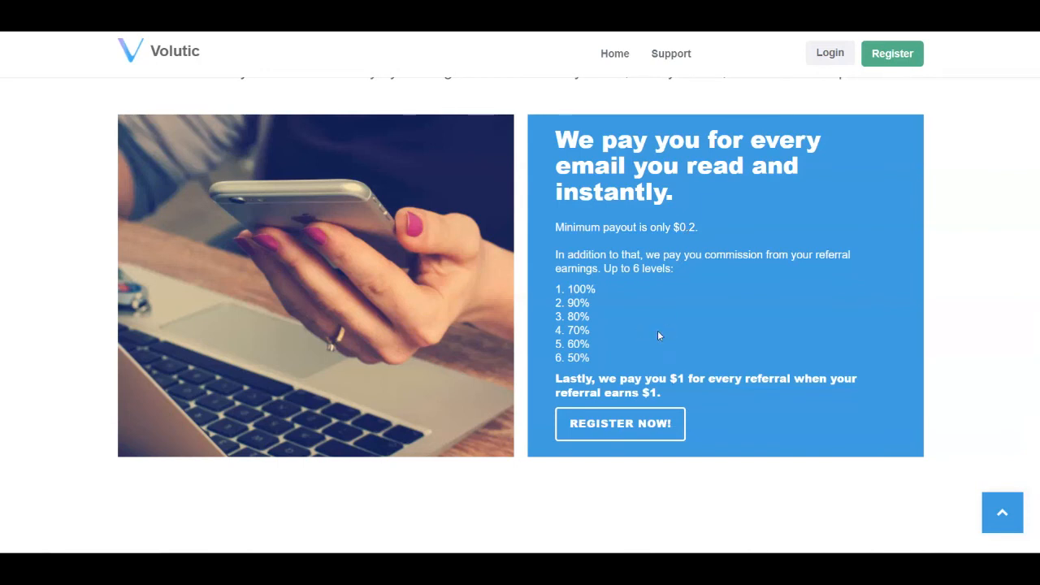
mouse_move(630, 370)
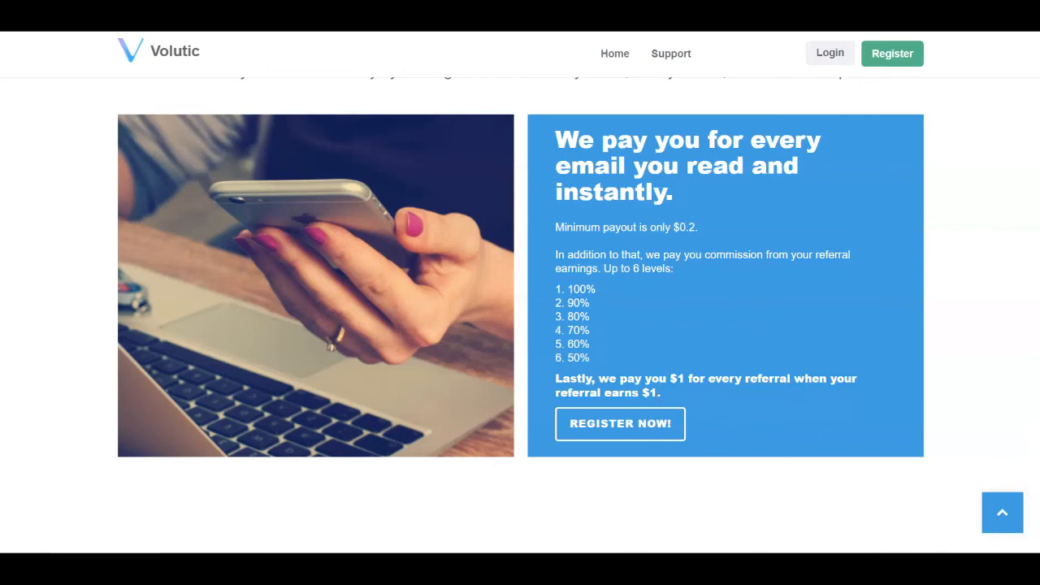
scroll(down, 3)
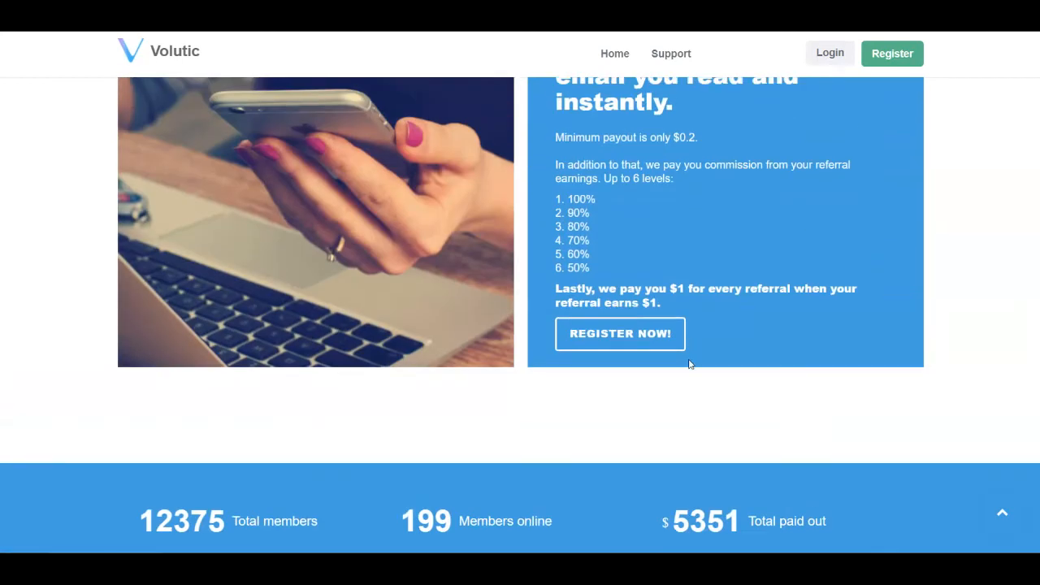
scroll(down, 3)
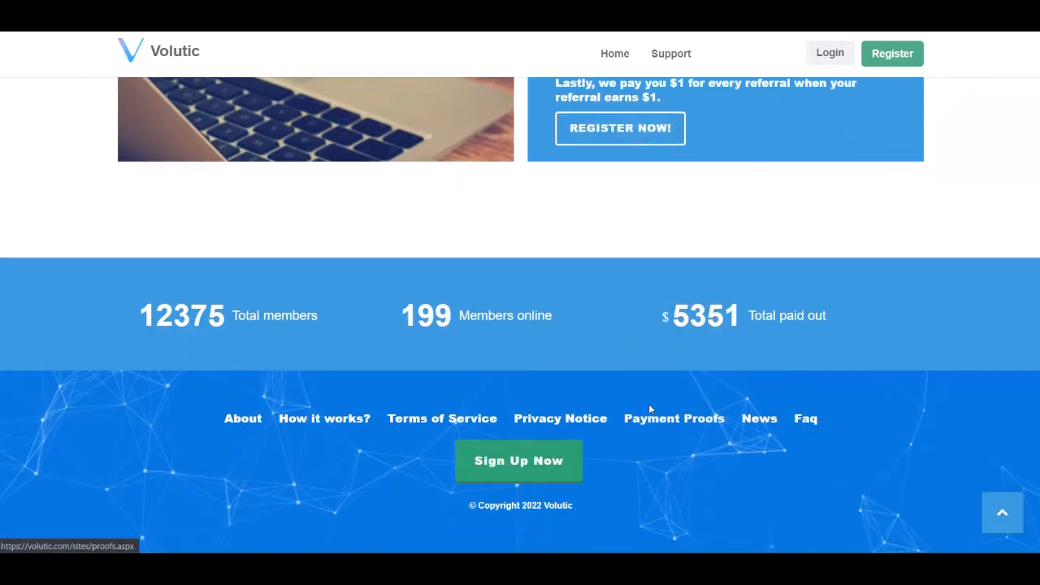
Open Payment Proofs from the footer and scroll through the recent payouts list.
click(673, 418)
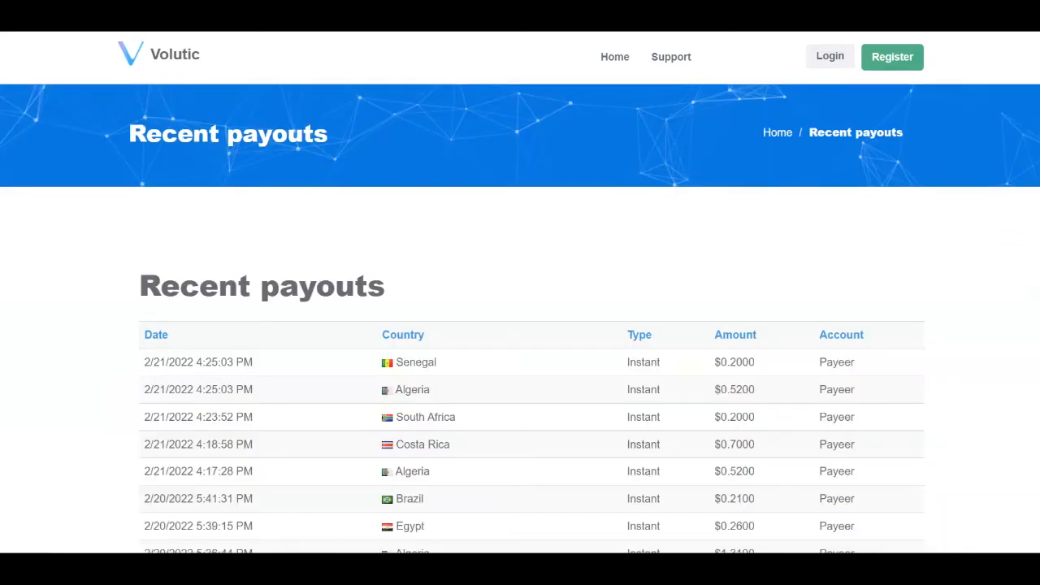
scroll(down, 3)
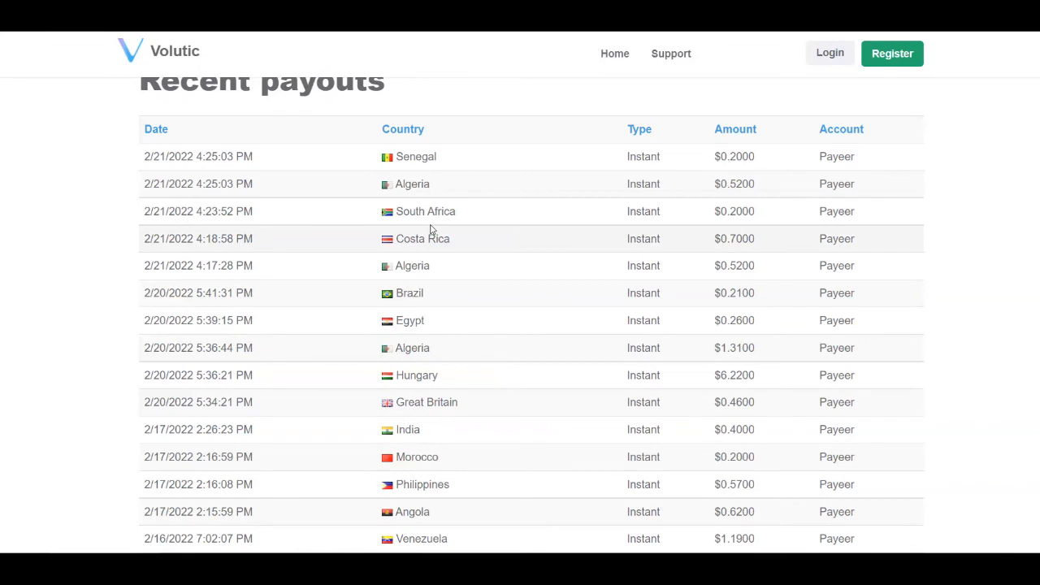
mouse_move(421, 212)
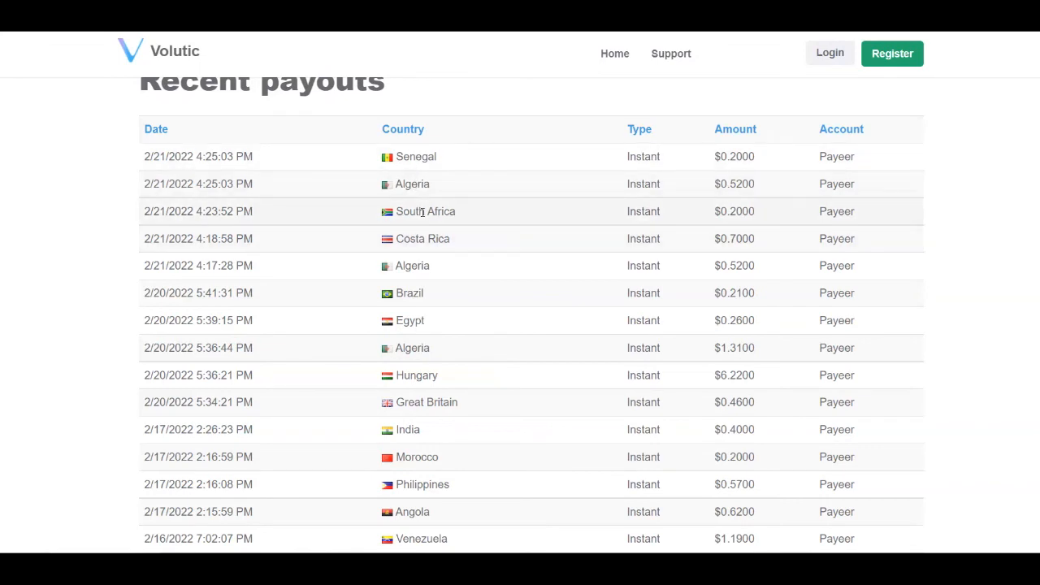
mouse_move(432, 355)
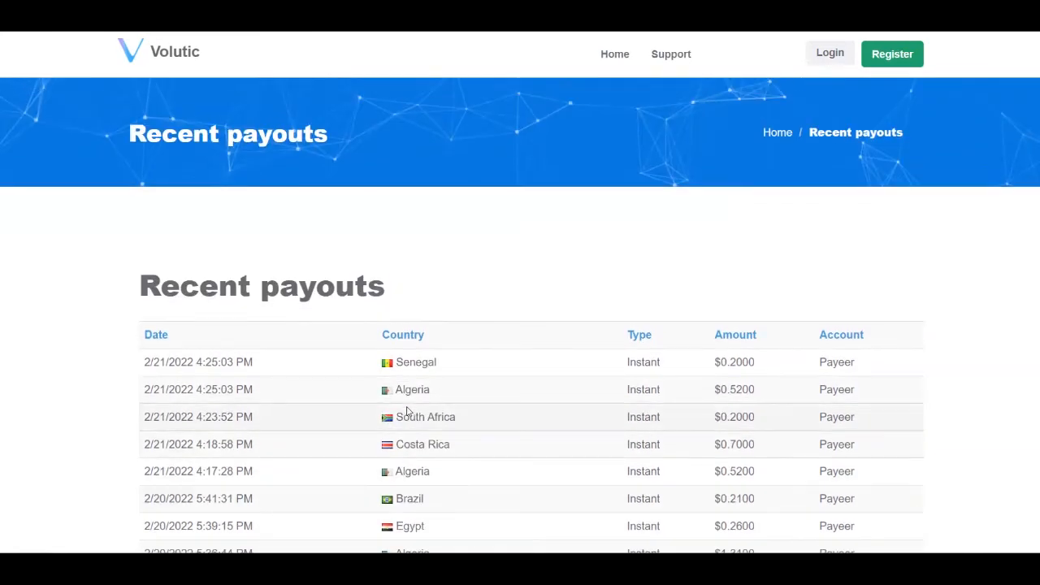
scroll(down, 3)
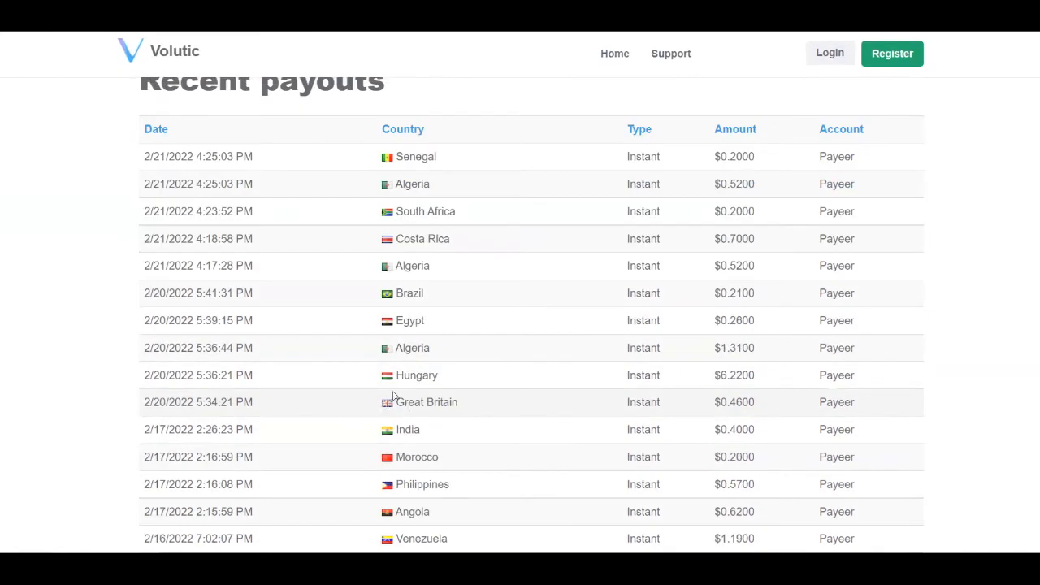
scroll(down, 3)
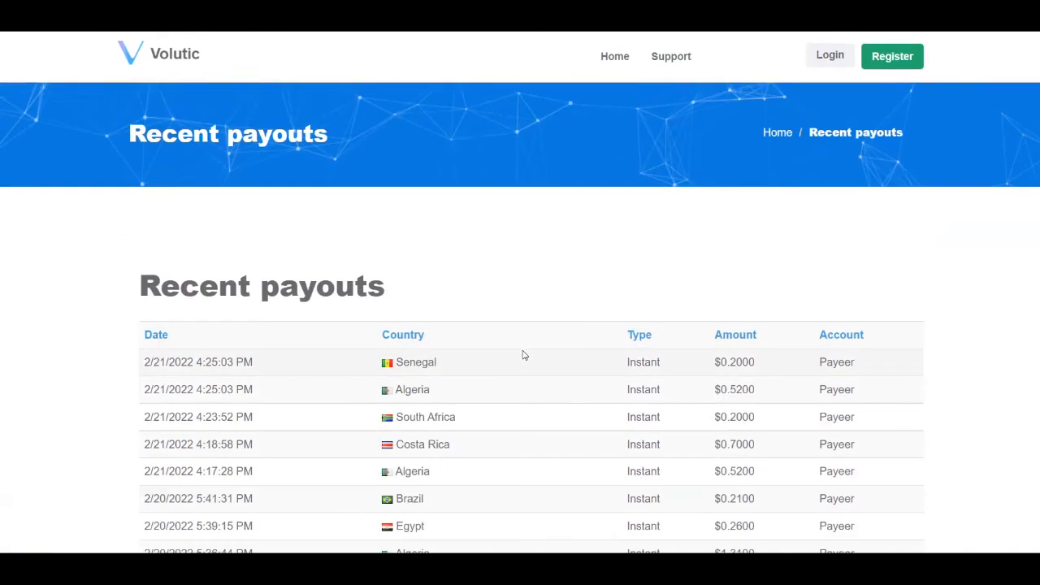
mouse_move(571, 307)
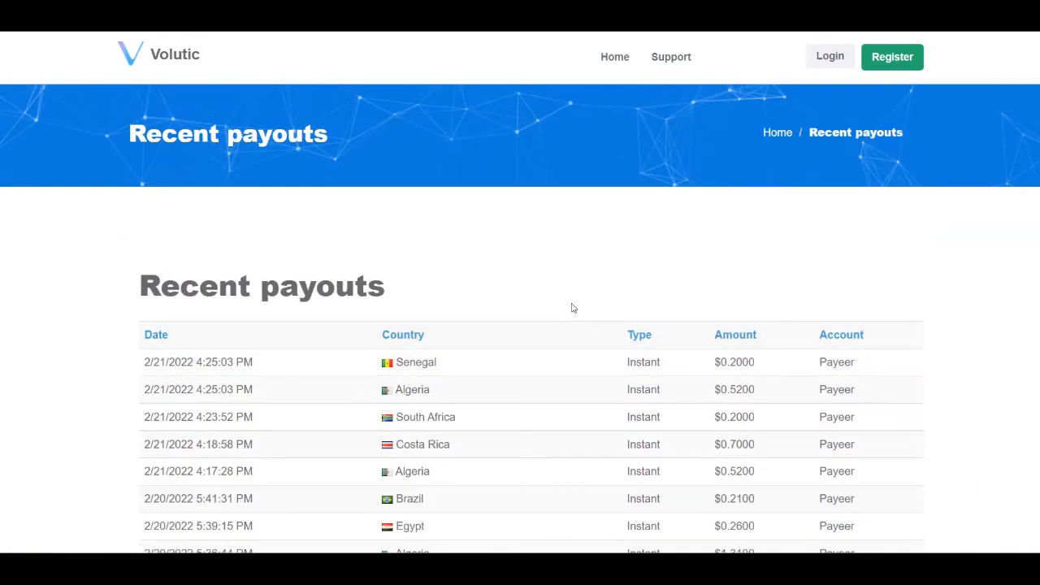
mouse_move(549, 253)
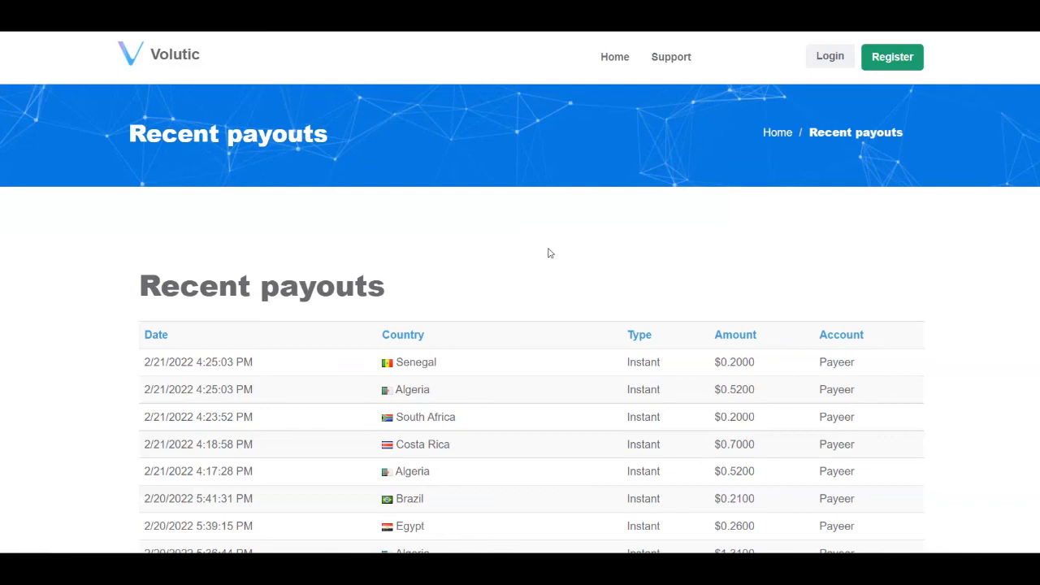
scroll(down, 3)
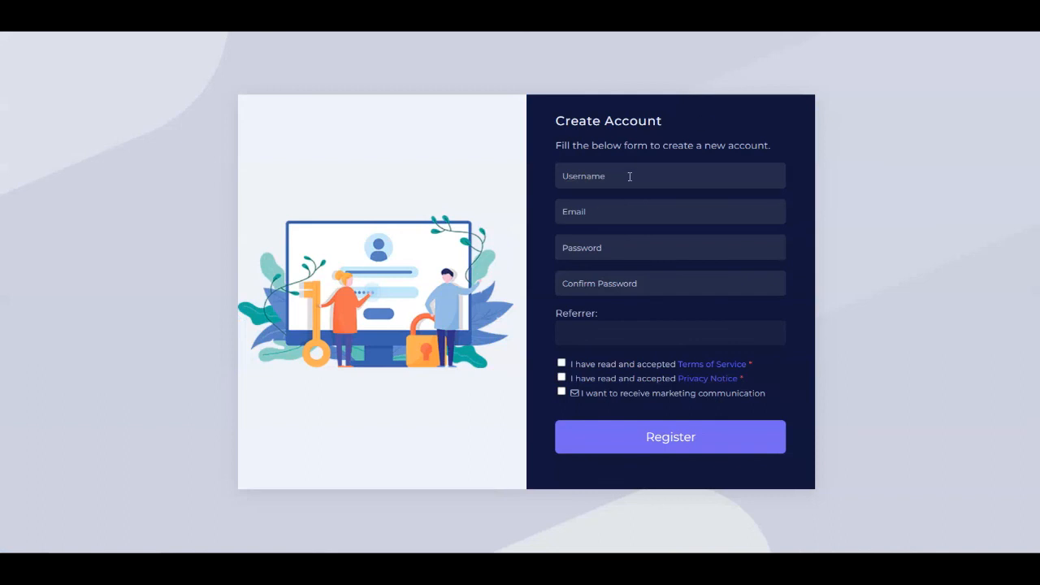
mouse_move(618, 265)
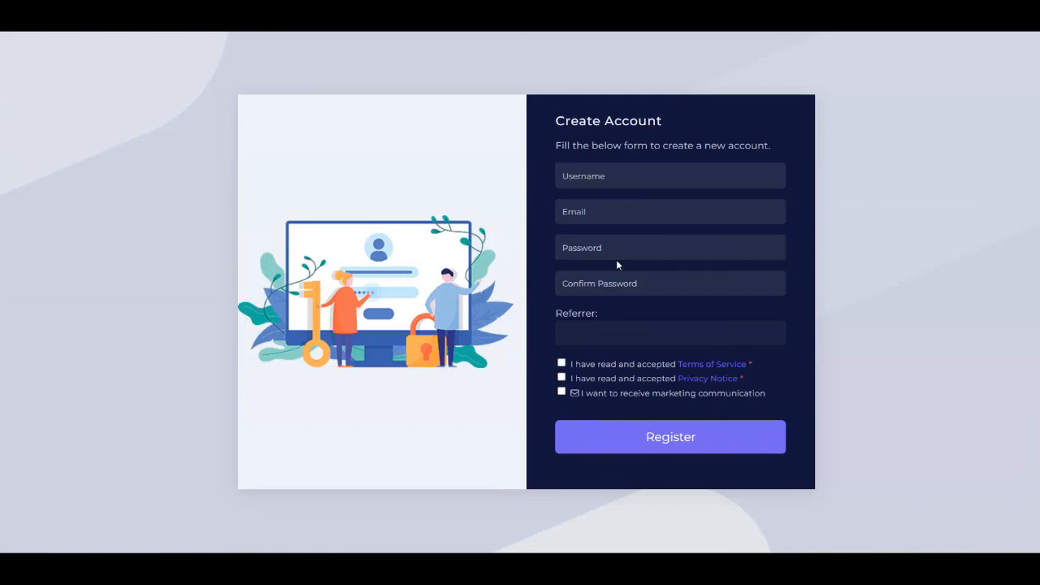
mouse_move(638, 339)
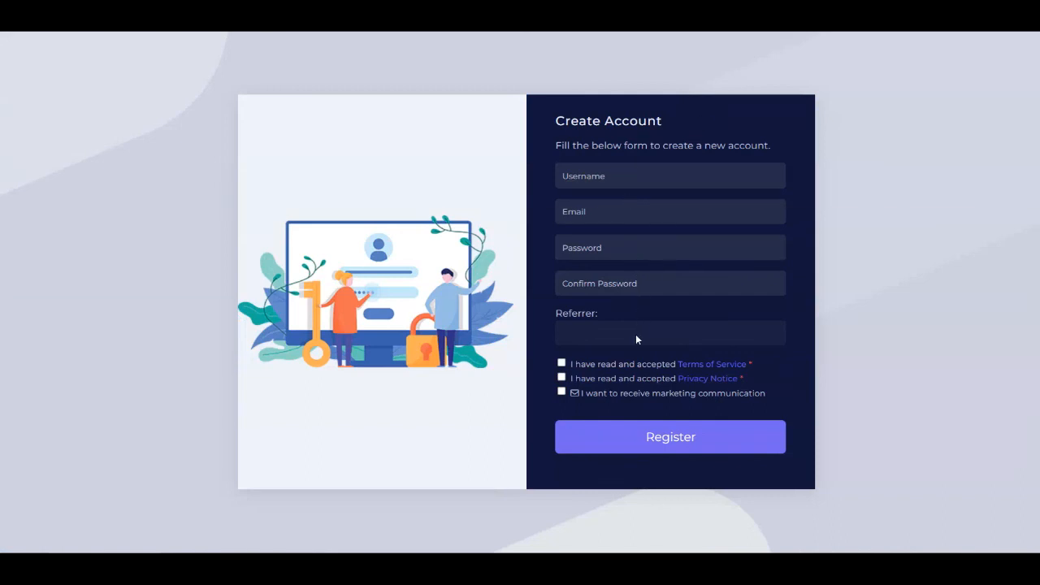
mouse_move(637, 332)
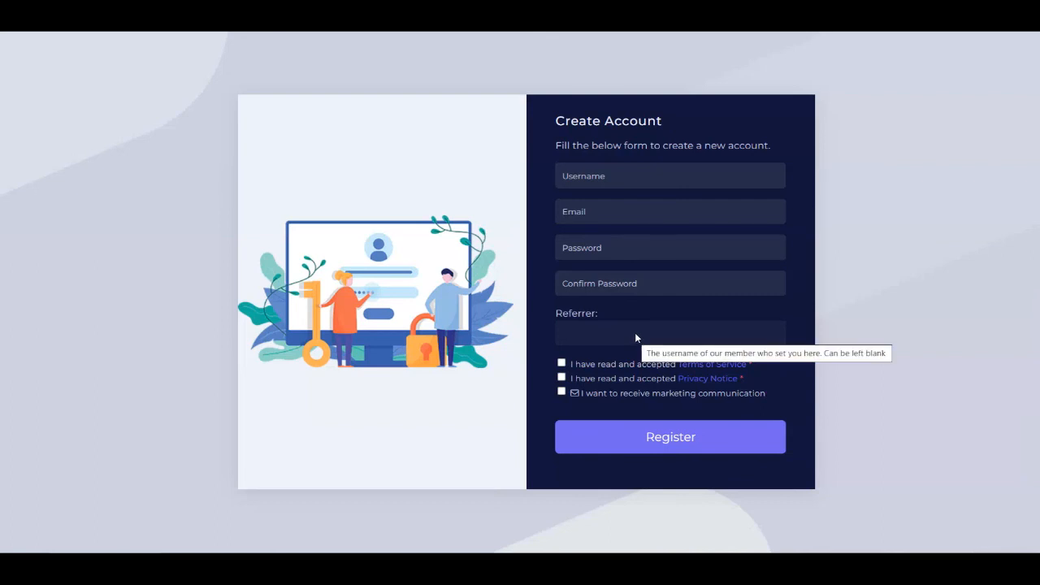
mouse_move(638, 372)
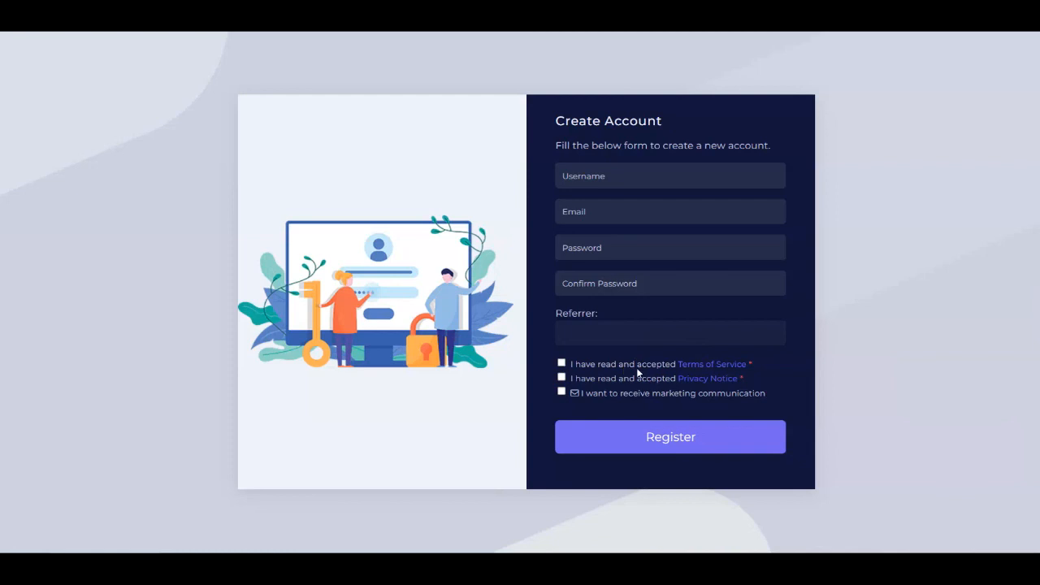
mouse_move(622, 398)
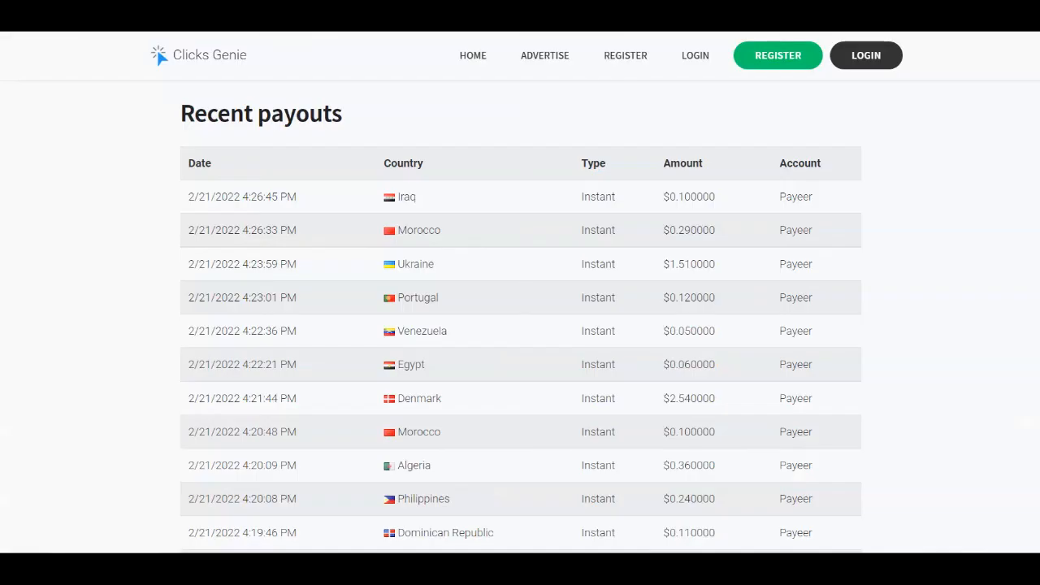
mouse_move(481, 106)
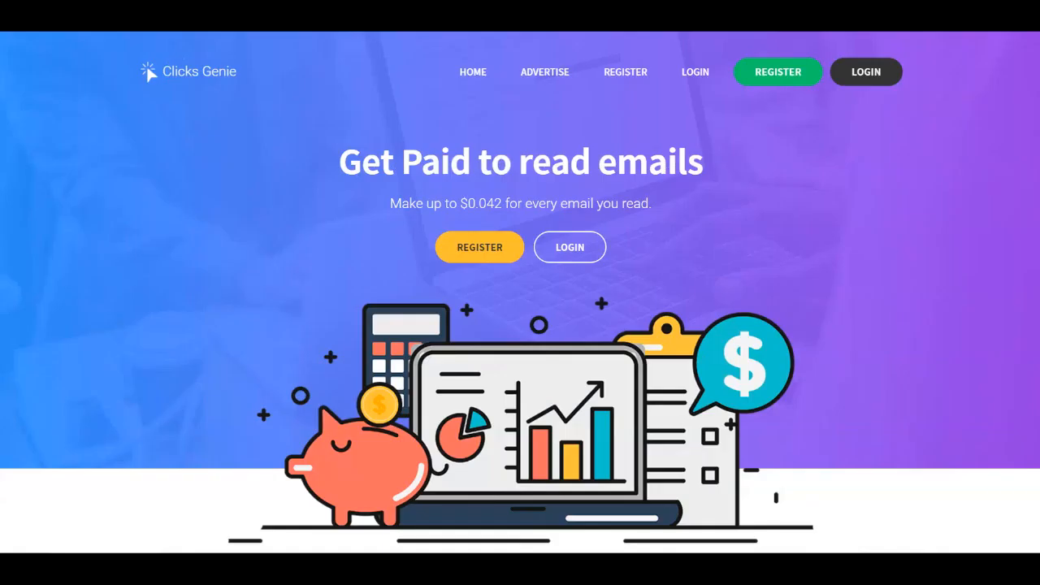
Scroll down the Clicks Genie homepage to its features section.
scroll(down, 3)
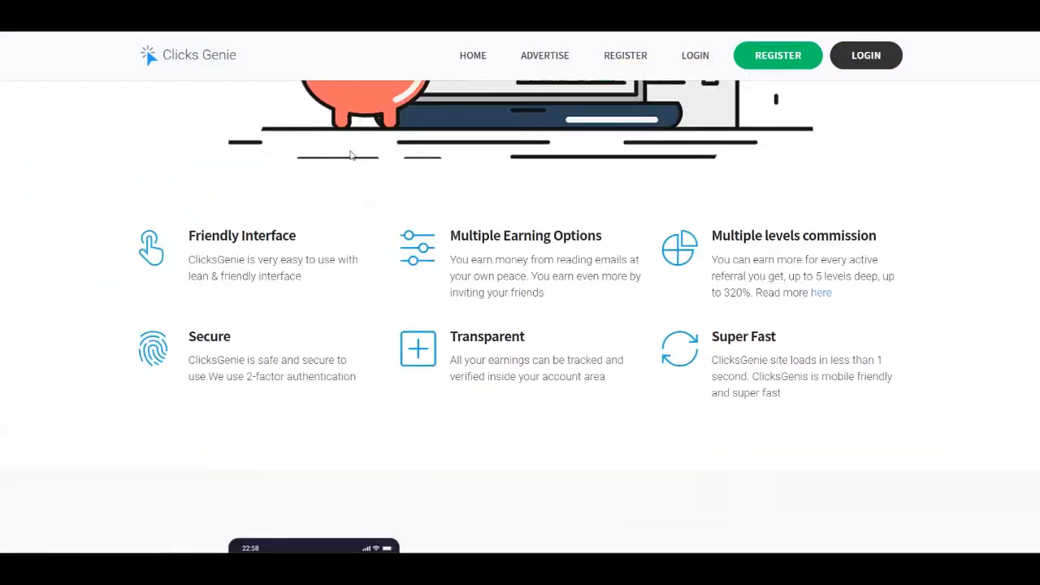
scroll(down, 3)
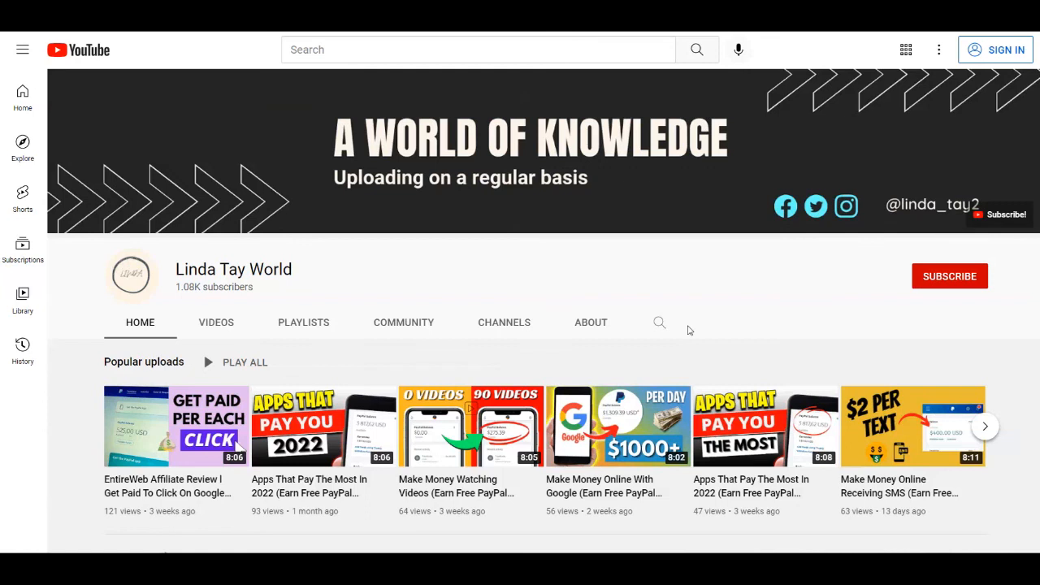
mouse_move(560, 309)
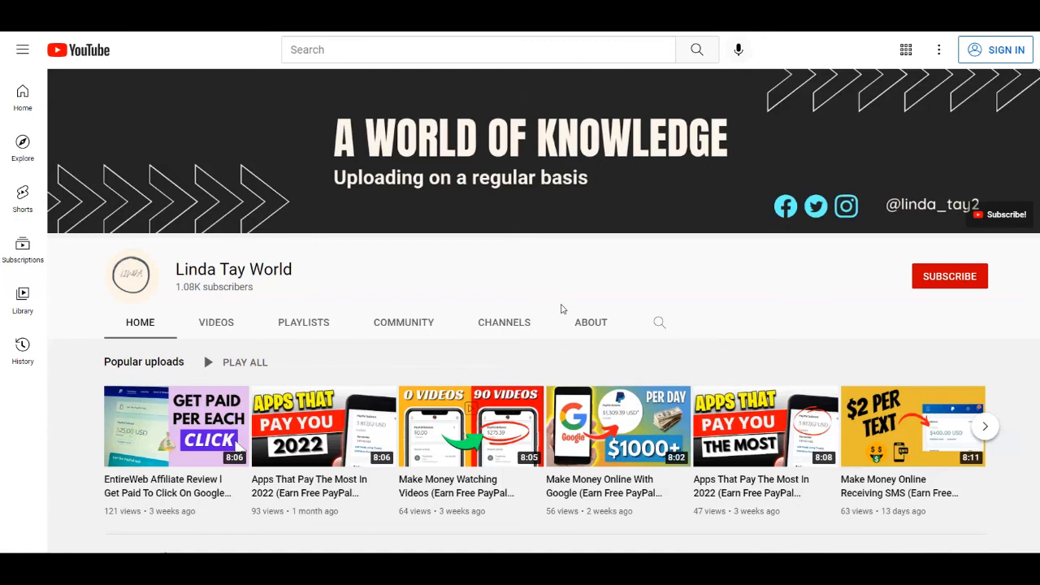